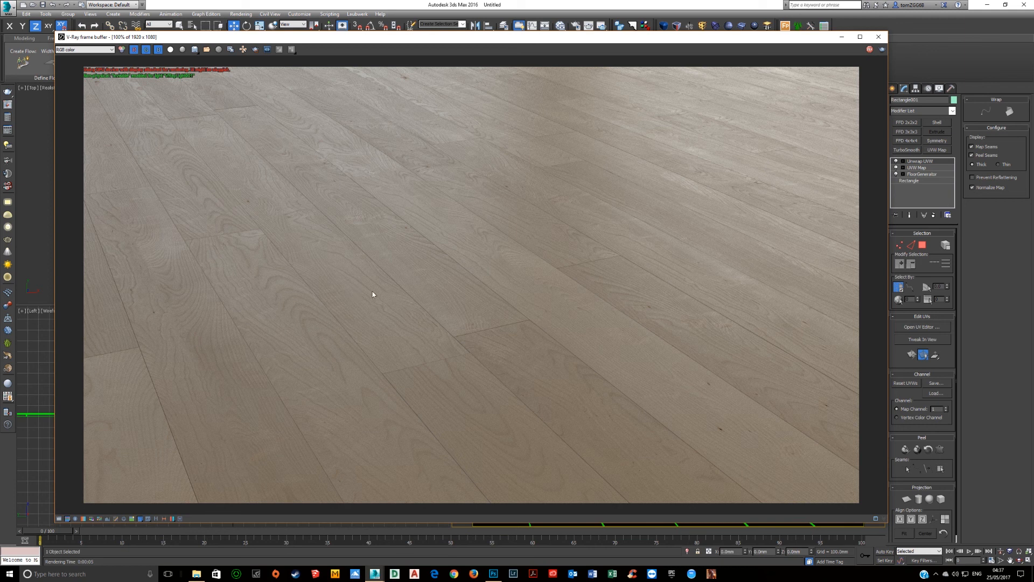
mouse_move(385, 243)
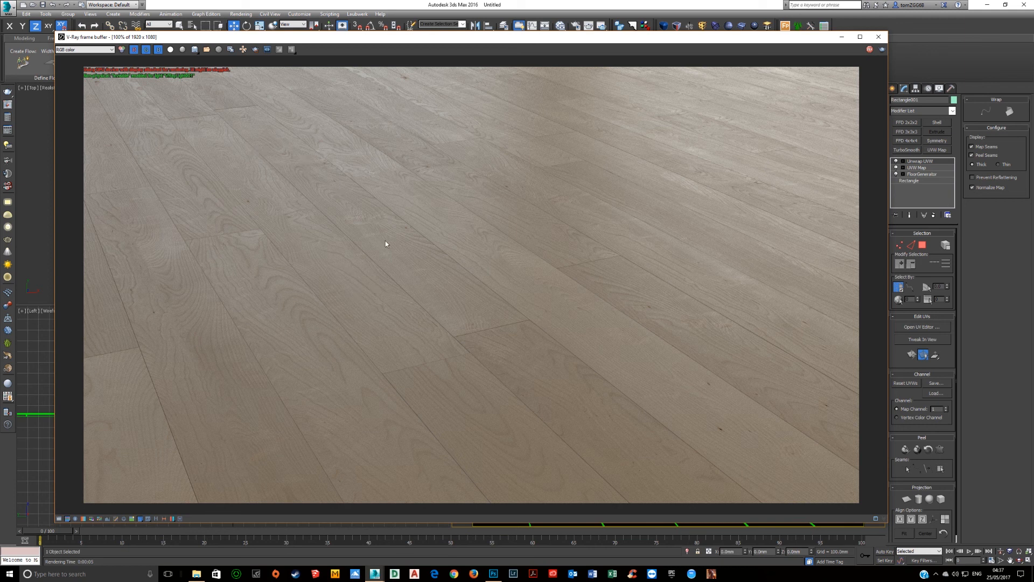
mouse_move(446, 251)
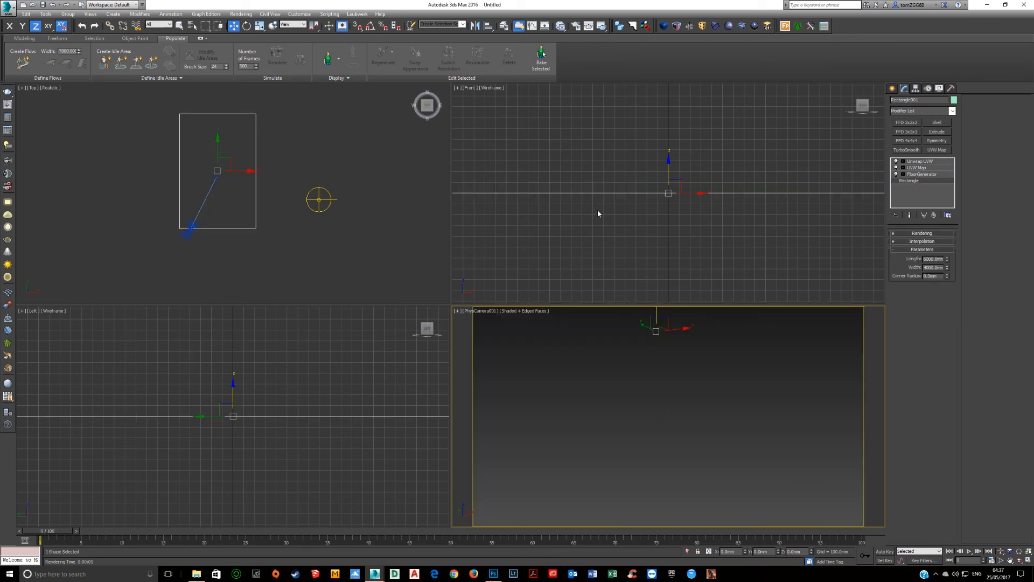
mouse_move(830, 208)
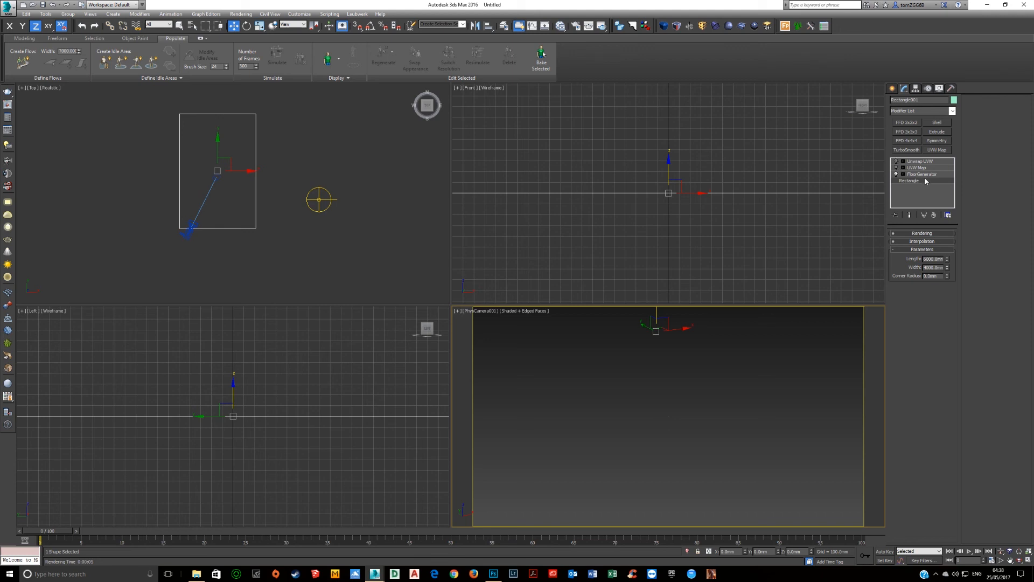
Step: Enable FloorGenerator on the rectangle, review the board sizes, and maximize the Top viewport
click(920, 173)
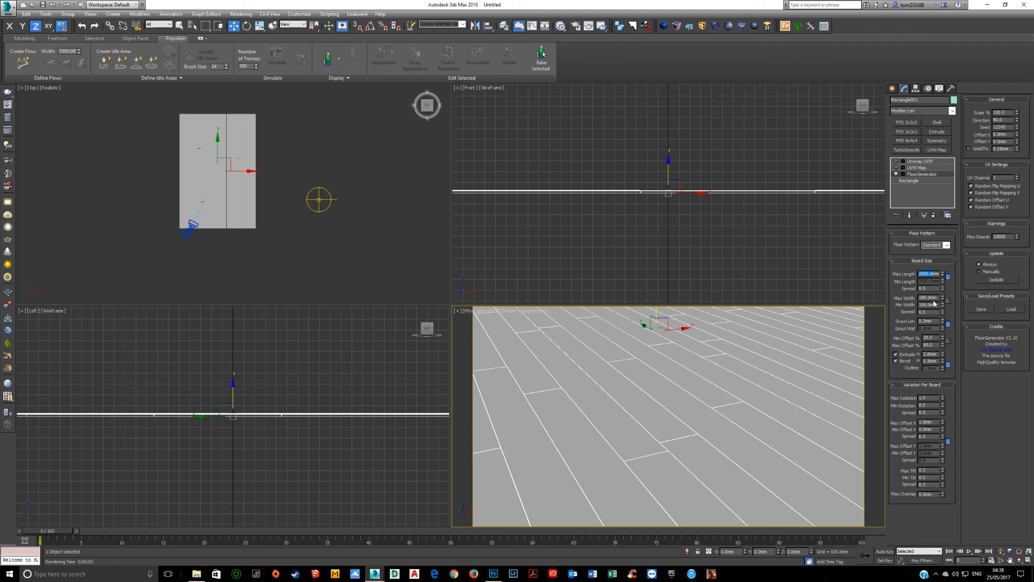
click(928, 304)
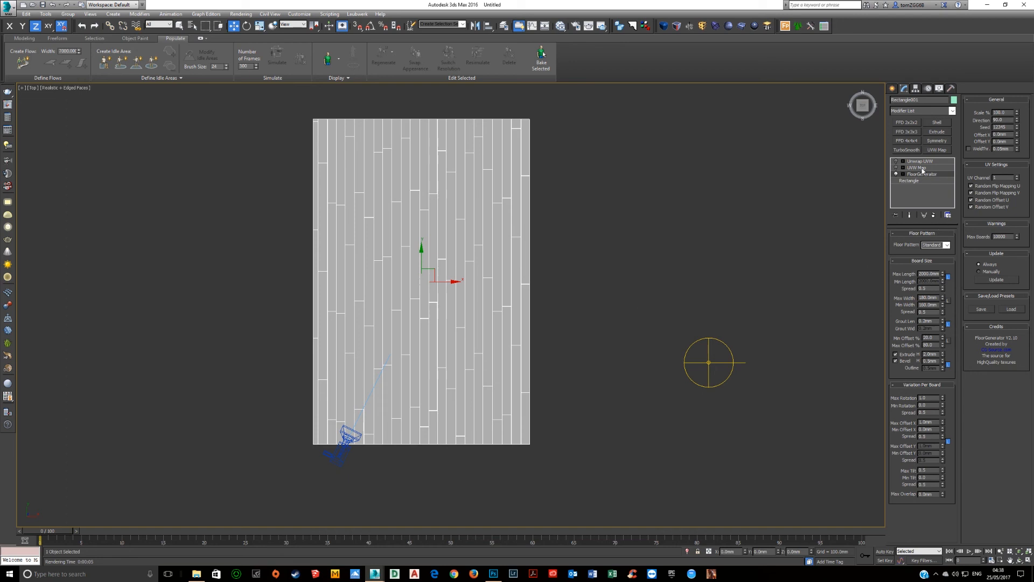
Step: Show the floor's UVW Map settings and bring up the Slate Material Editor
click(917, 167)
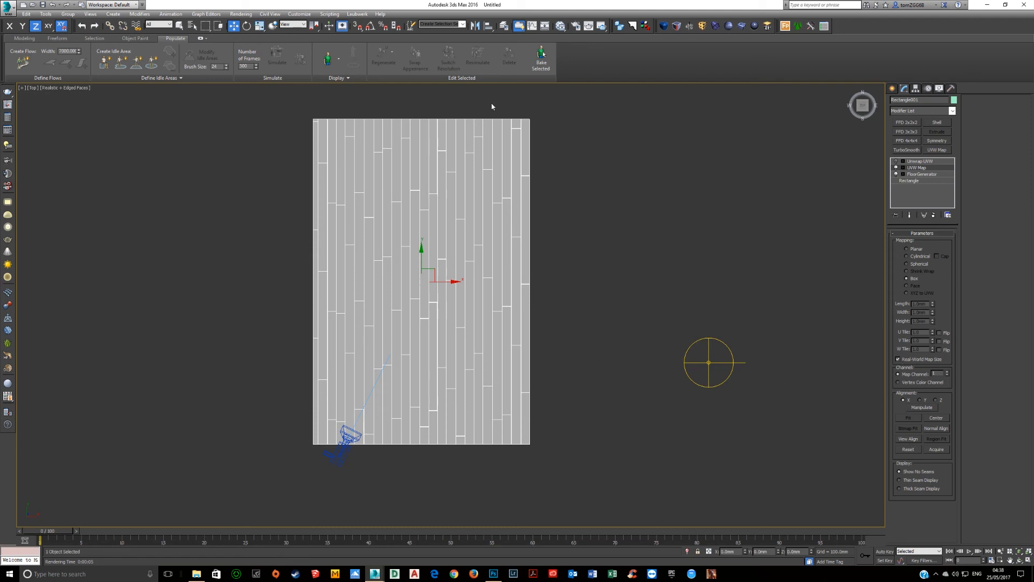
mouse_move(576, 26)
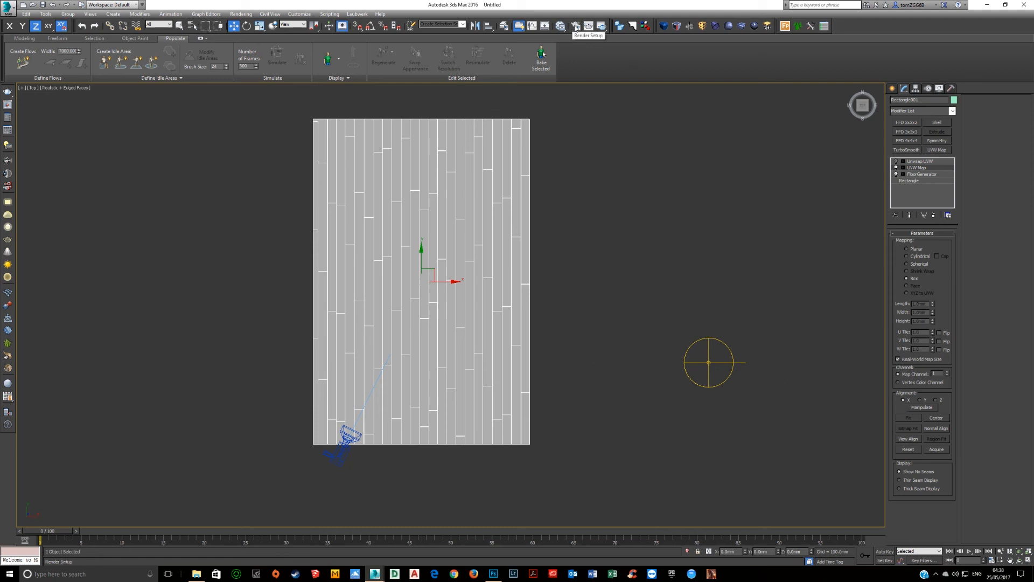
click(560, 26)
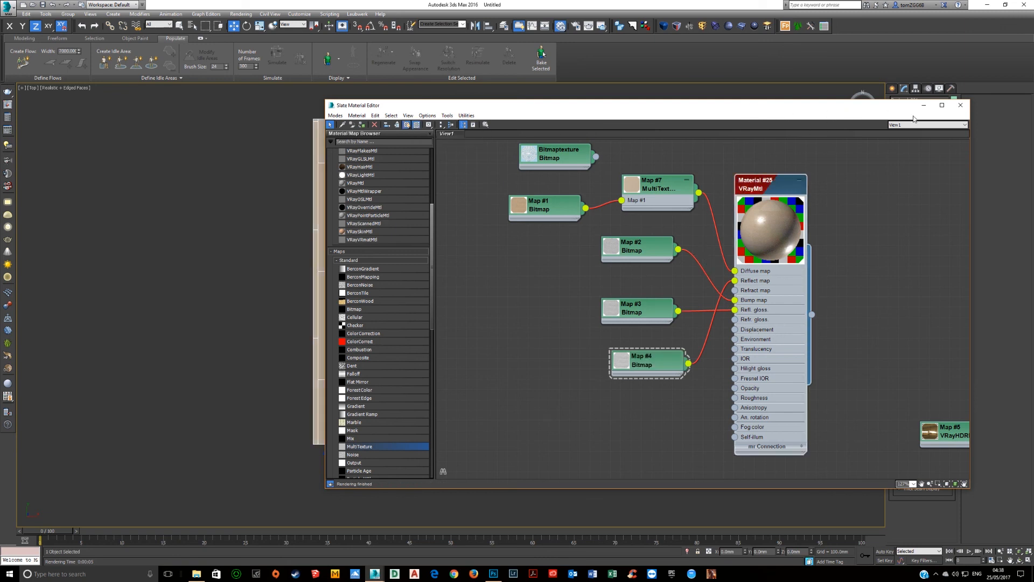
Step: Display the Map #1 wood bitmap shaded on the planks in the viewport
click(960, 105)
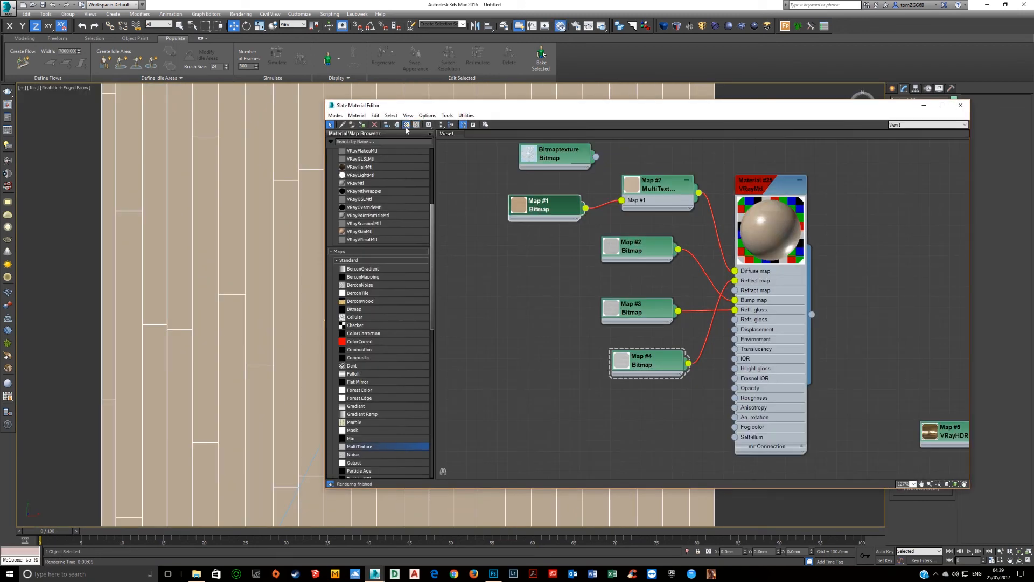
click(961, 105)
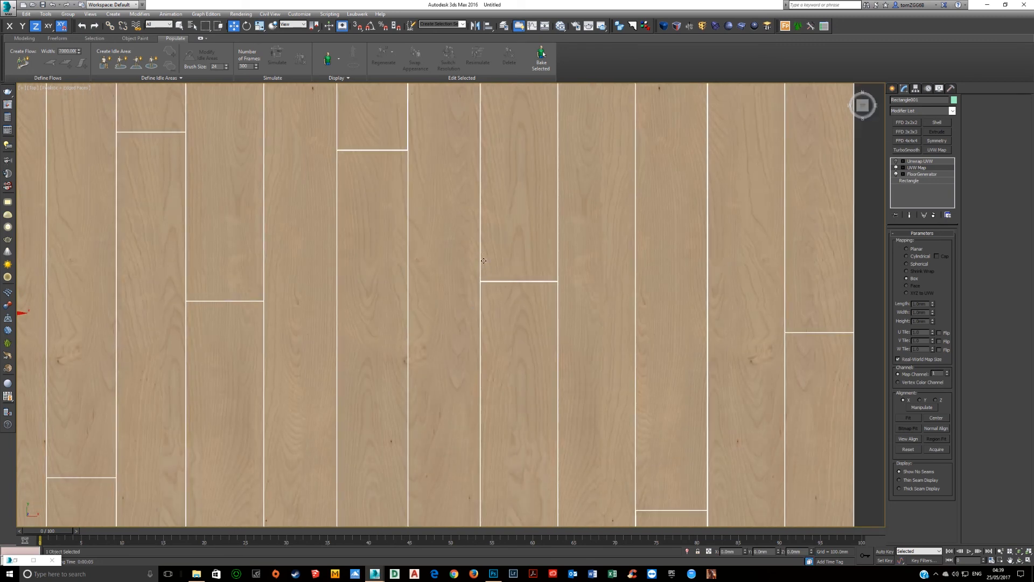
Step: Review the Unwrap UVW modifier's UV layout, close the editor, and delete the modifier
click(919, 161)
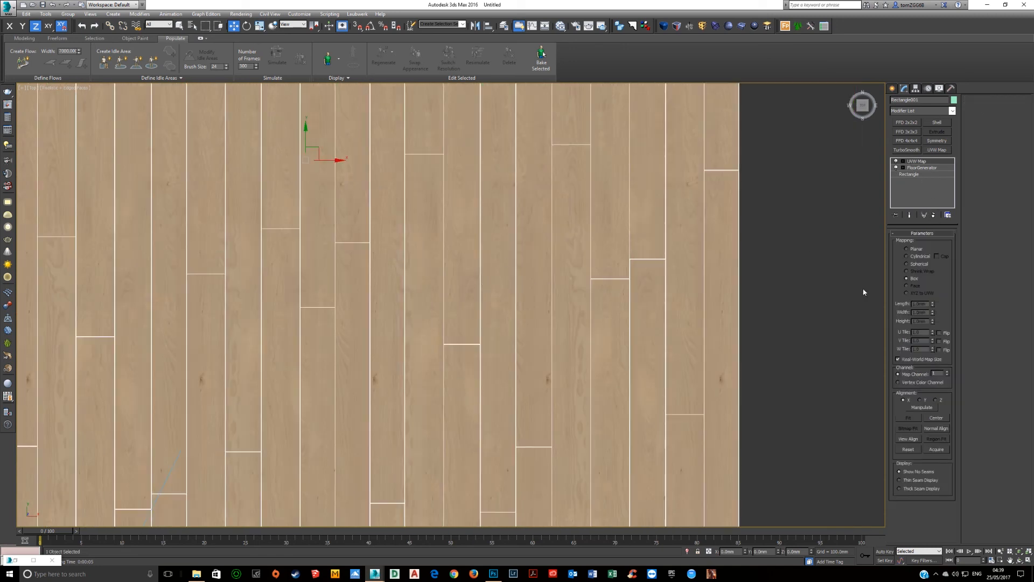
mouse_move(916, 364)
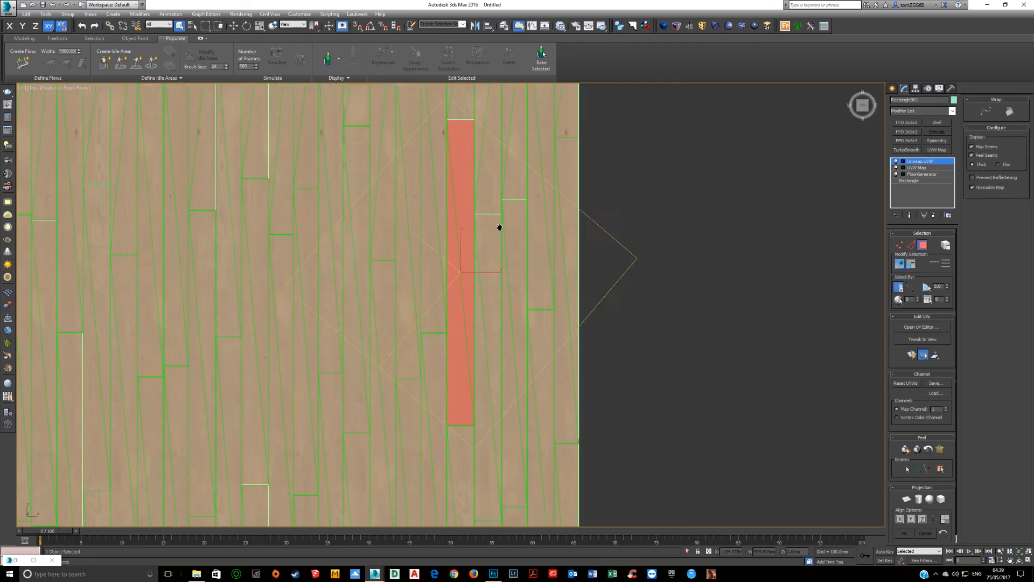
click(920, 326)
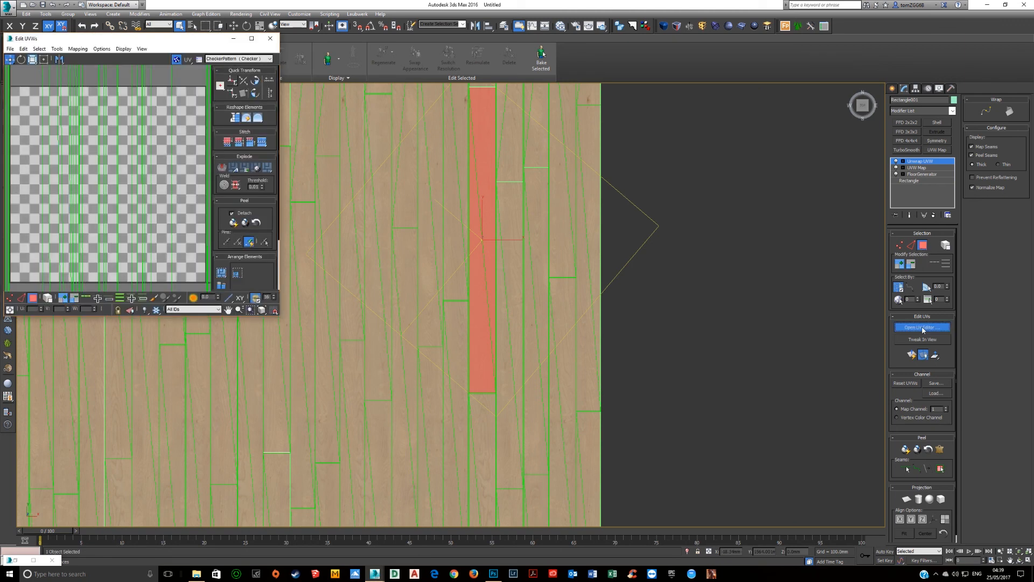
click(250, 38)
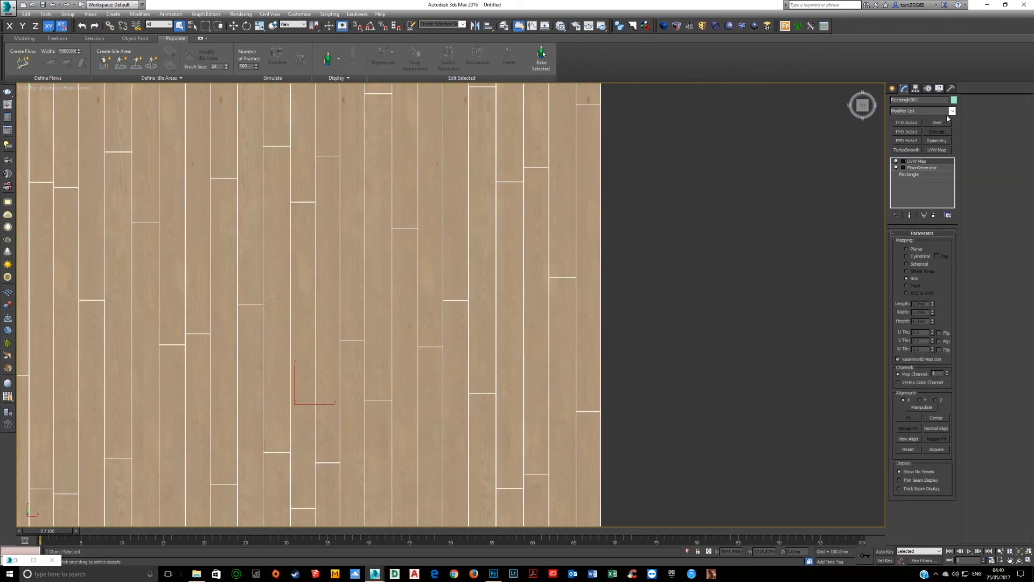
Step: Add Unwrap UVW to the plank floor and open Edit UVWs full screen
click(951, 109)
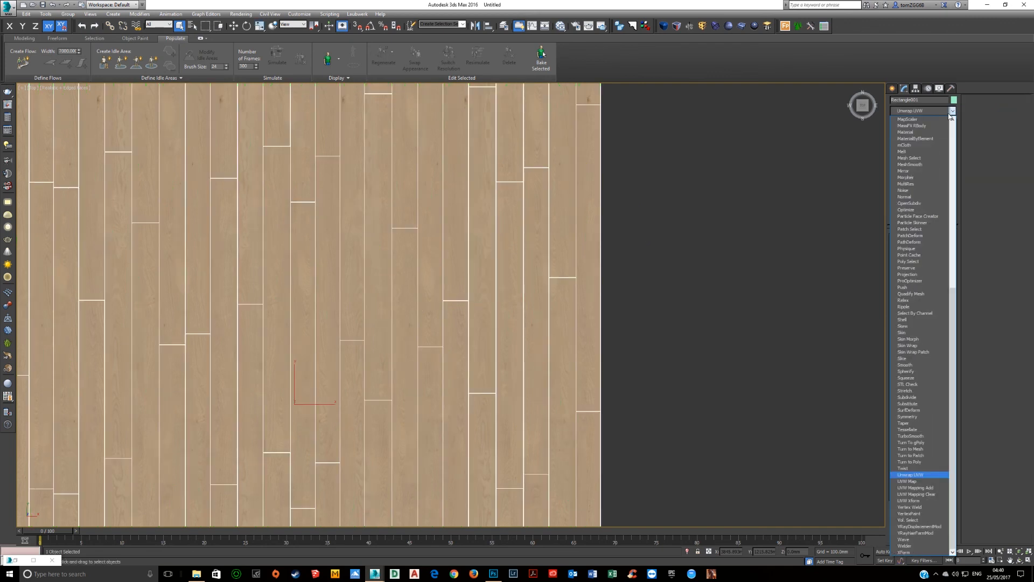
click(910, 474)
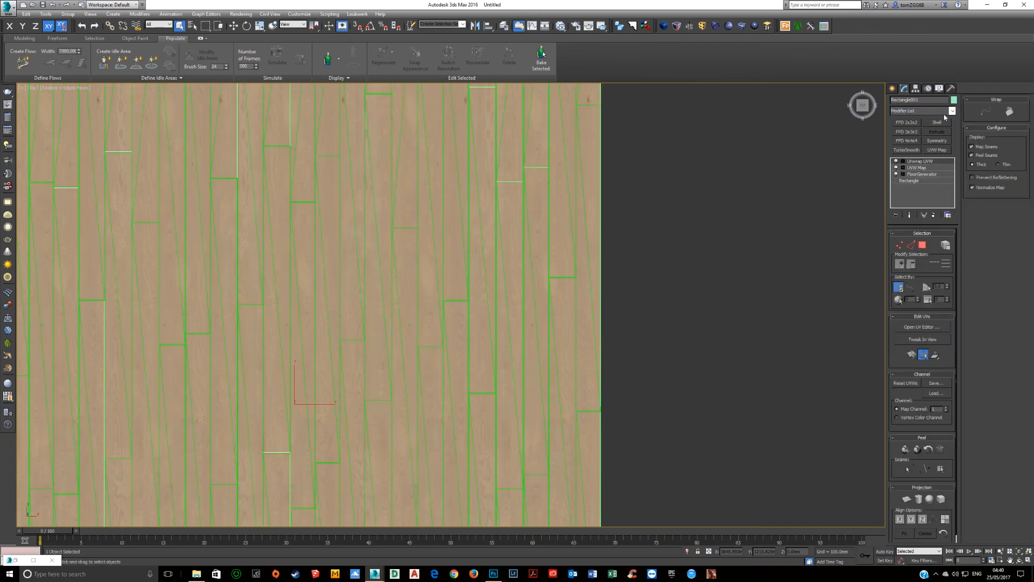
click(918, 161)
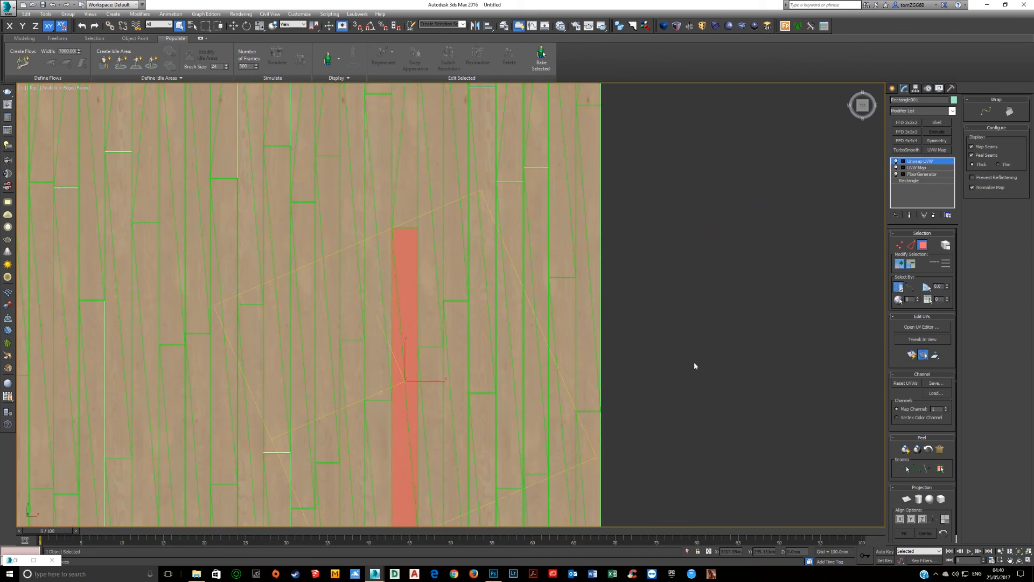
click(922, 327)
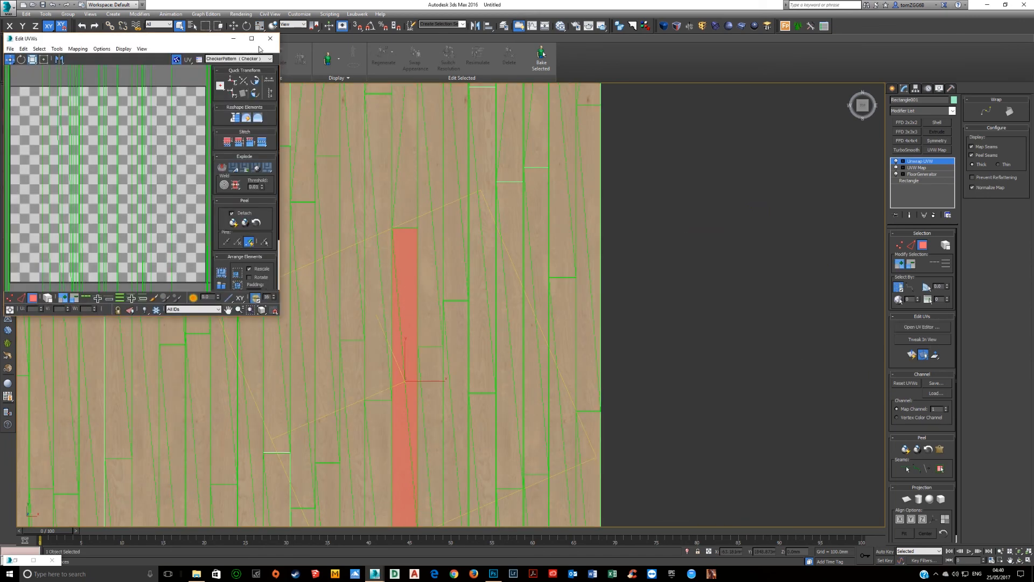
click(252, 38)
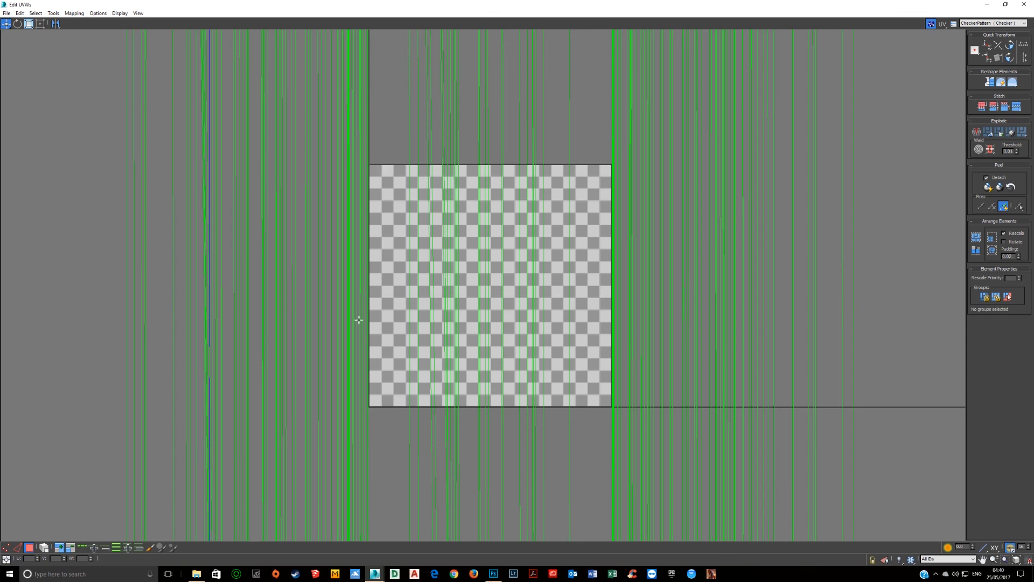
mouse_move(383, 176)
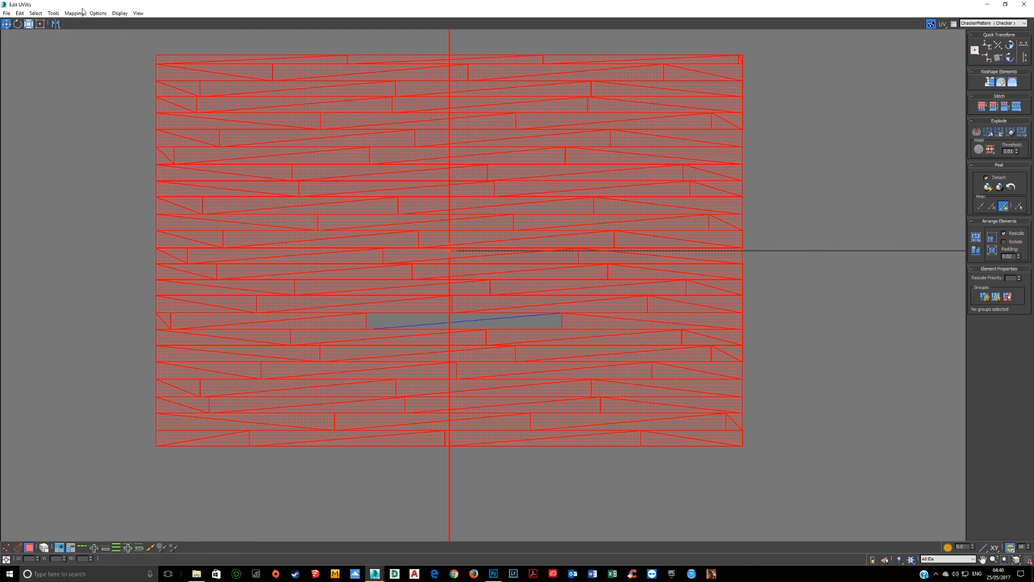
Step: Rotate all plank UVs 90 degrees and scale them down to the UV origin
click(74, 12)
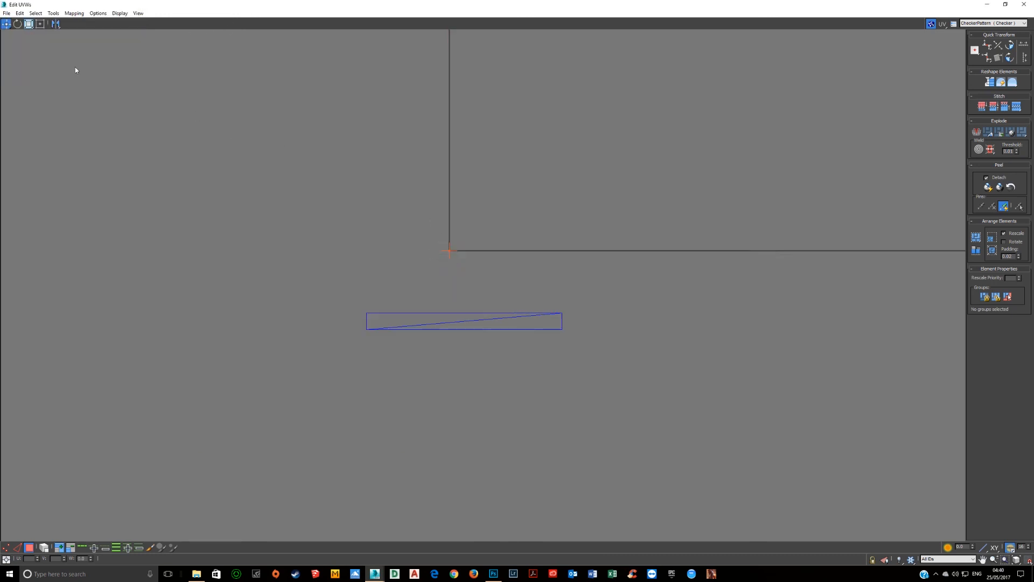
mouse_move(29, 24)
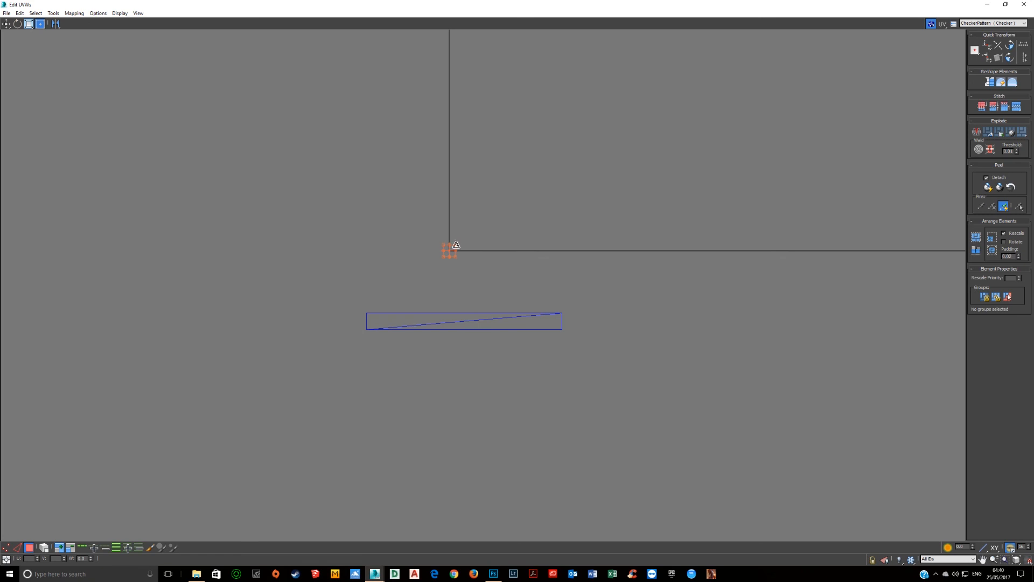
mouse_move(456, 248)
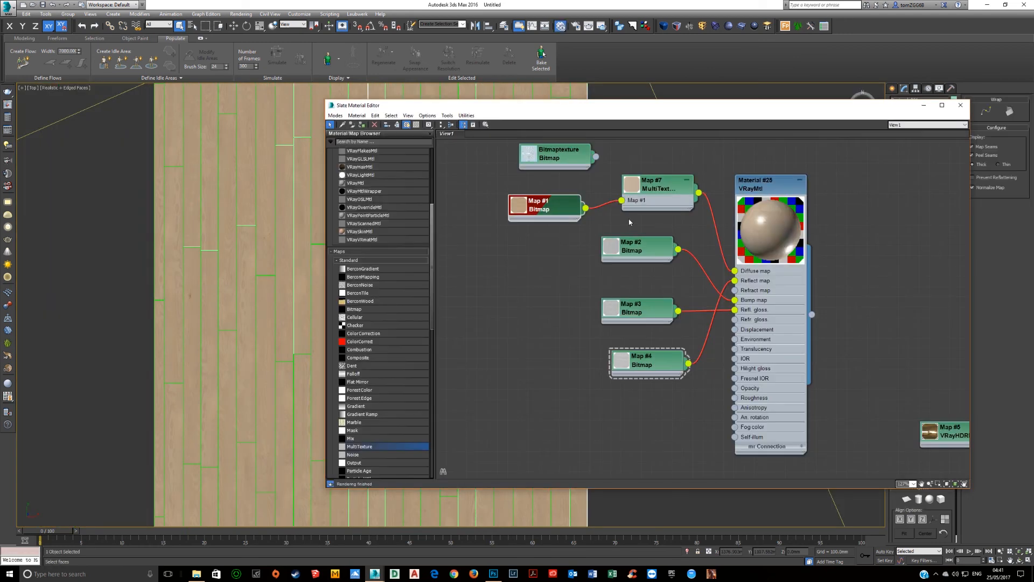
Step: Inspect the wood bitmap and MultiTexture map, then open Material #25's preview window
click(544, 206)
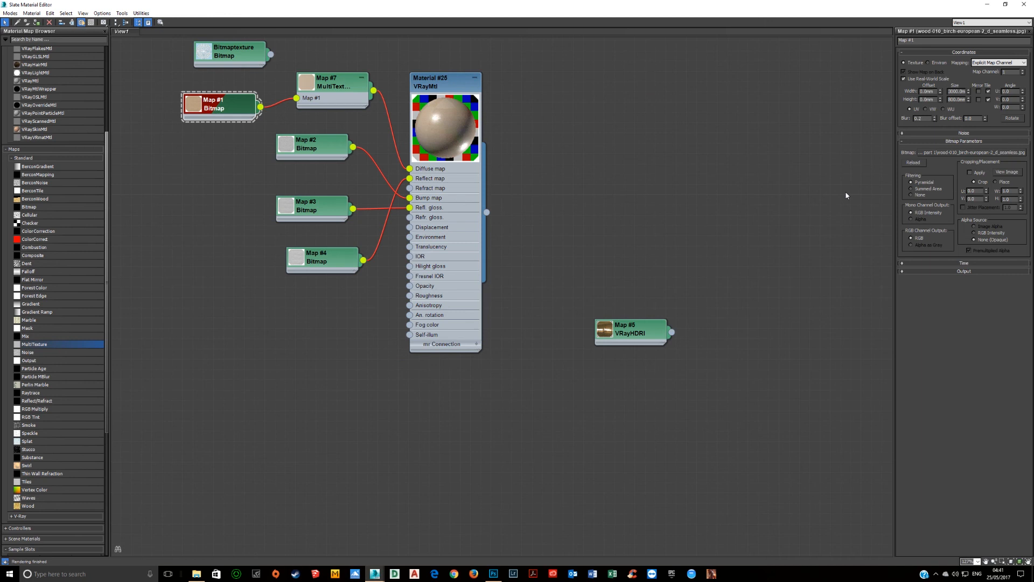
click(1007, 173)
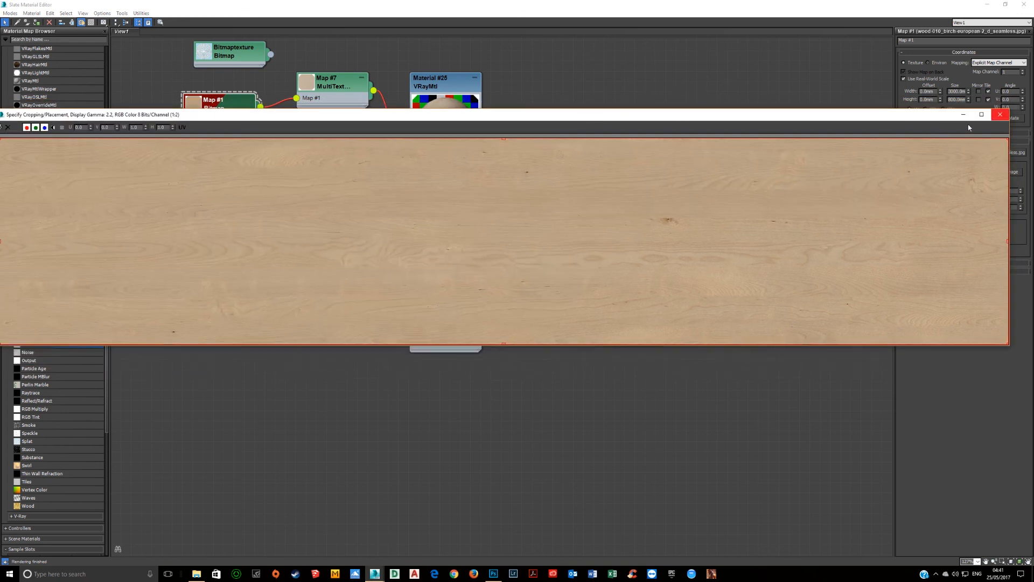
click(1000, 115)
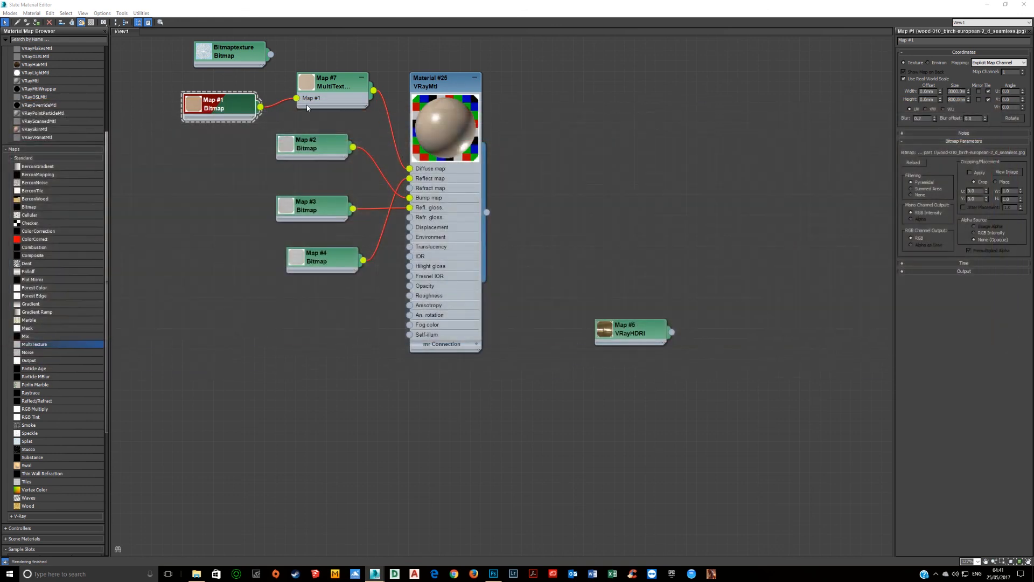
click(333, 79)
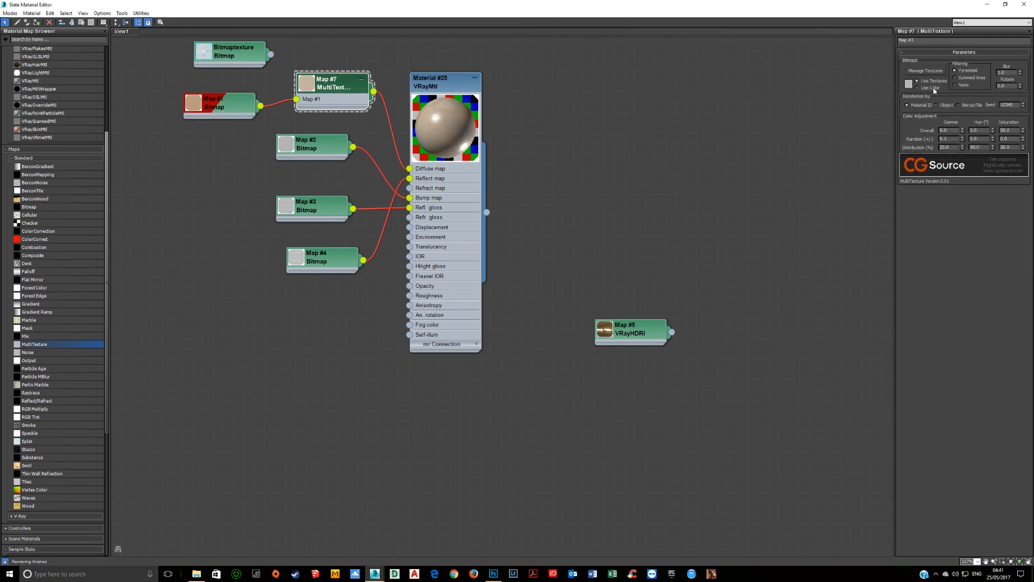
mouse_move(479, 120)
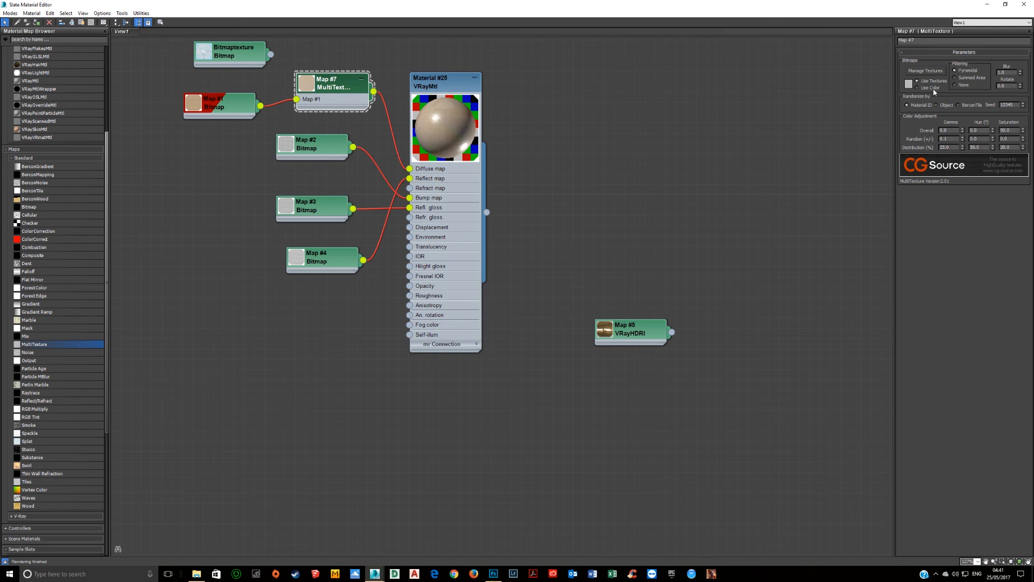
mouse_move(930, 88)
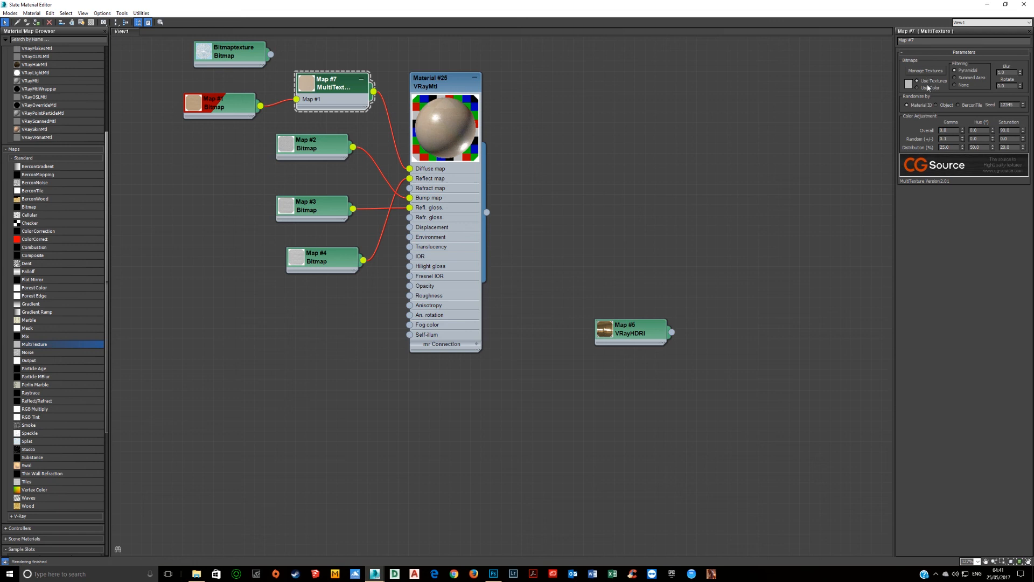
mouse_move(950, 131)
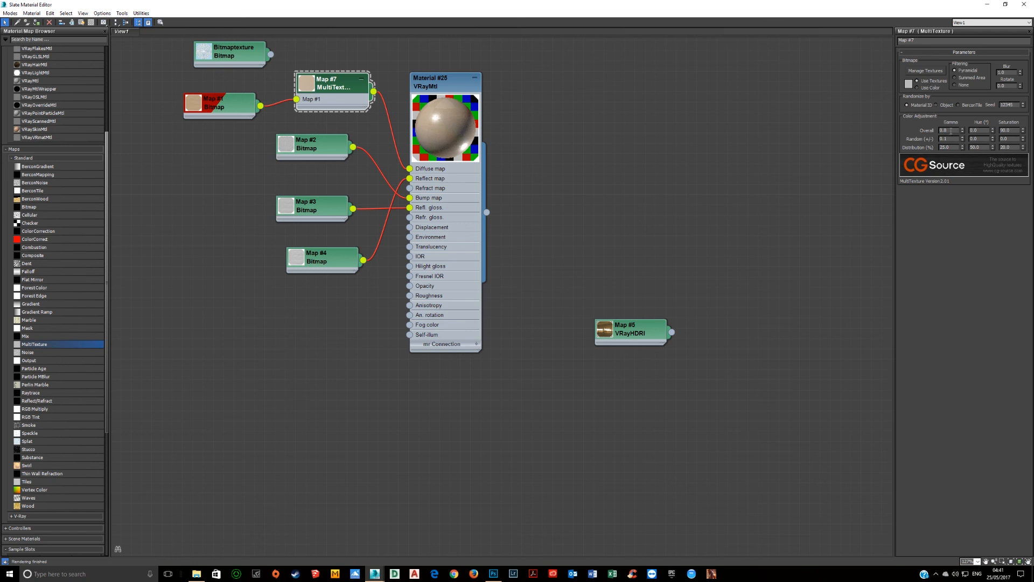
mouse_move(490, 135)
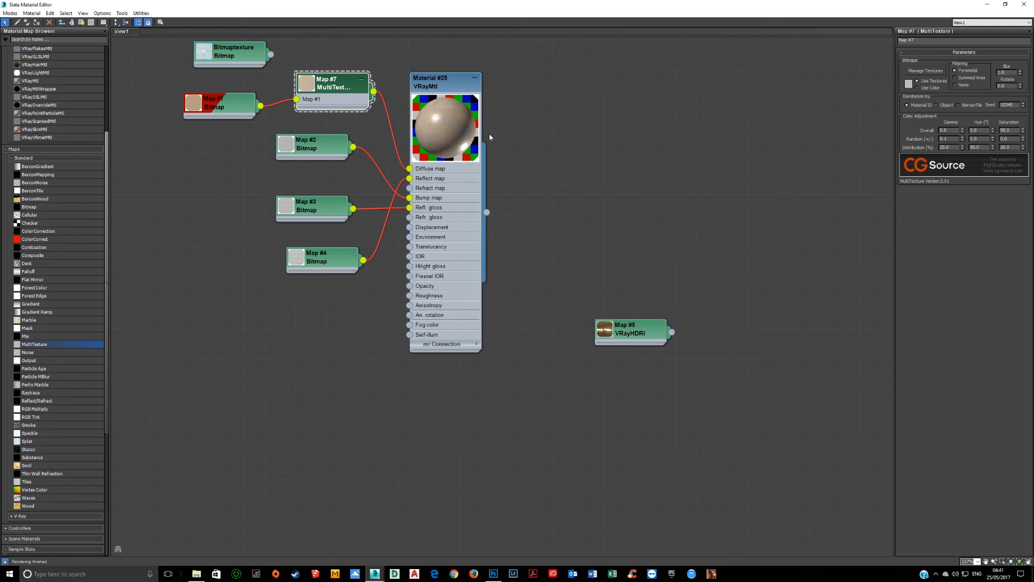
right_click(446, 122)
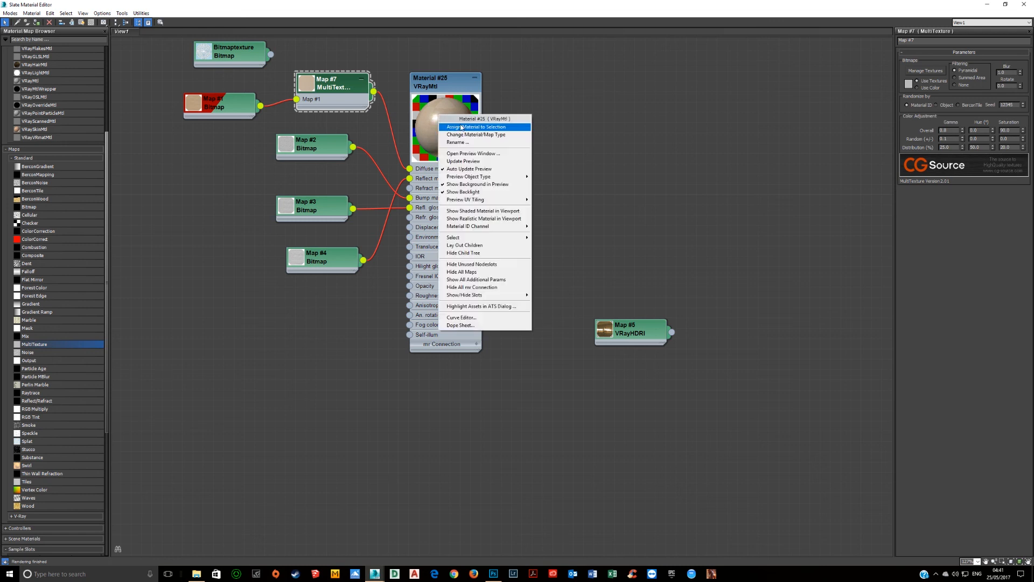
mouse_move(473, 153)
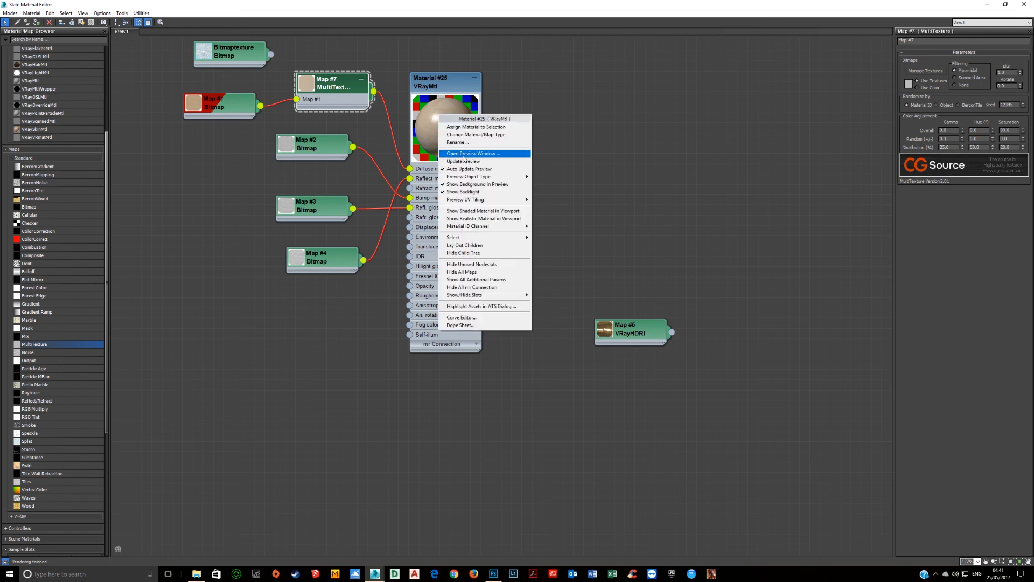
click(471, 153)
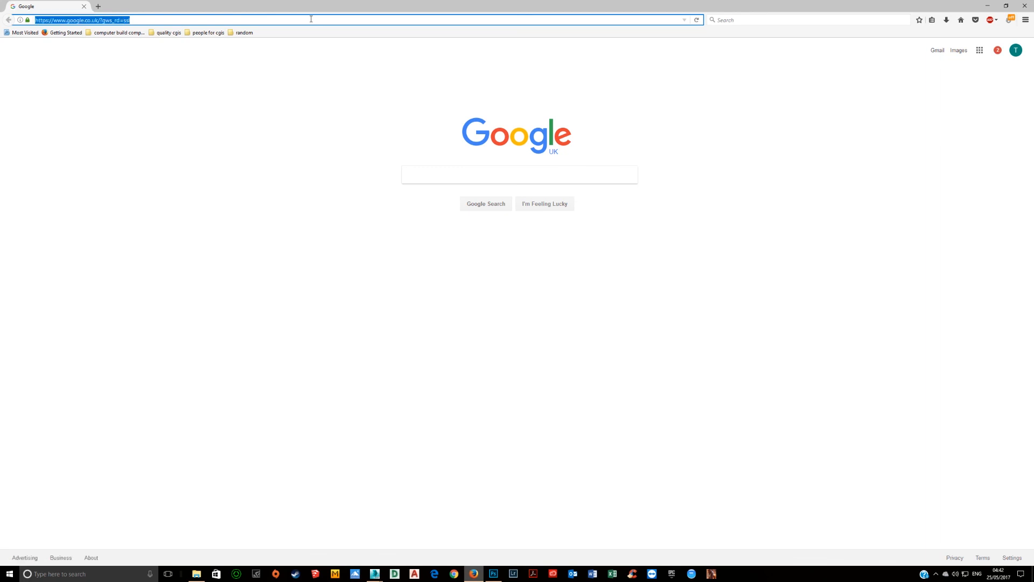
Step: Search Google for 'cgsource' and open CG-Source's MultiTexture Map plugin page
text(cgsource&ie=utf-8&oe=utf-8&client=firefox-b-ab&gfe)
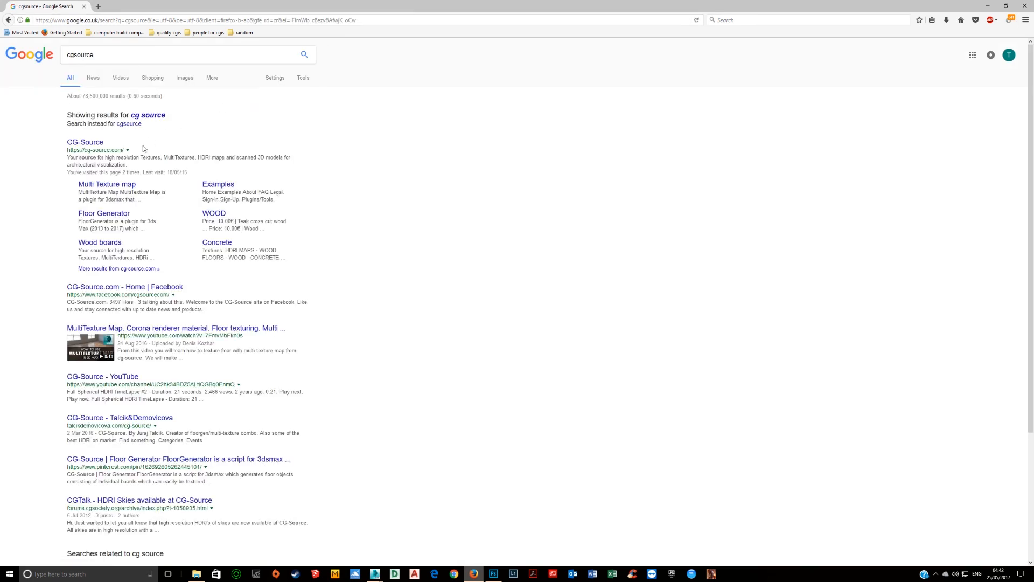
click(106, 185)
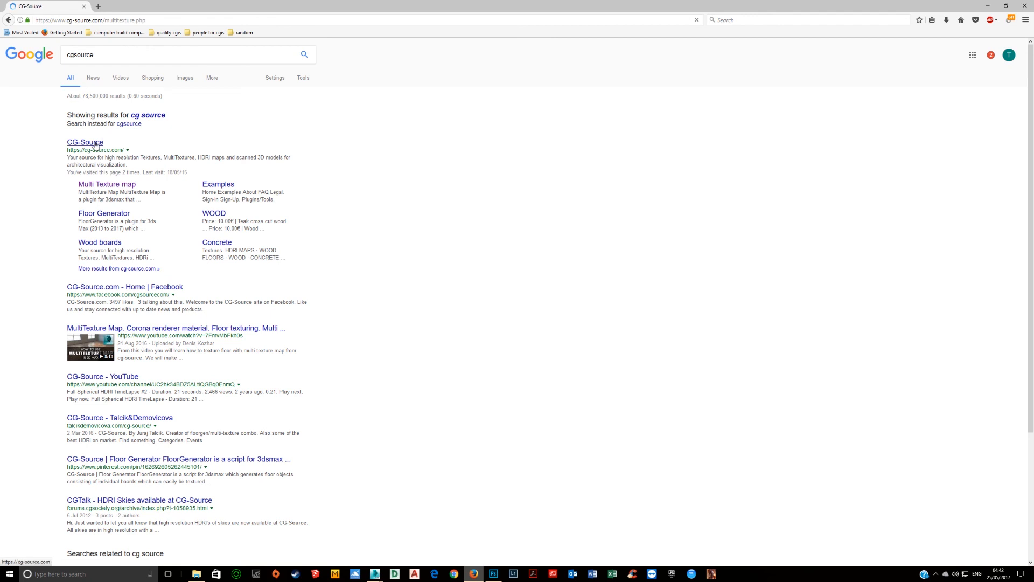
click(85, 143)
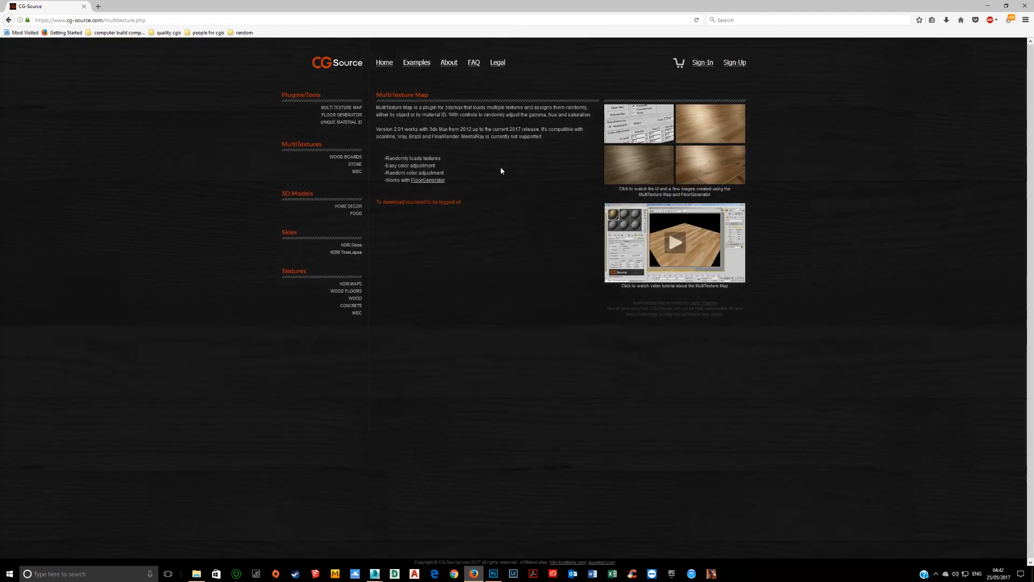
mouse_move(586, 142)
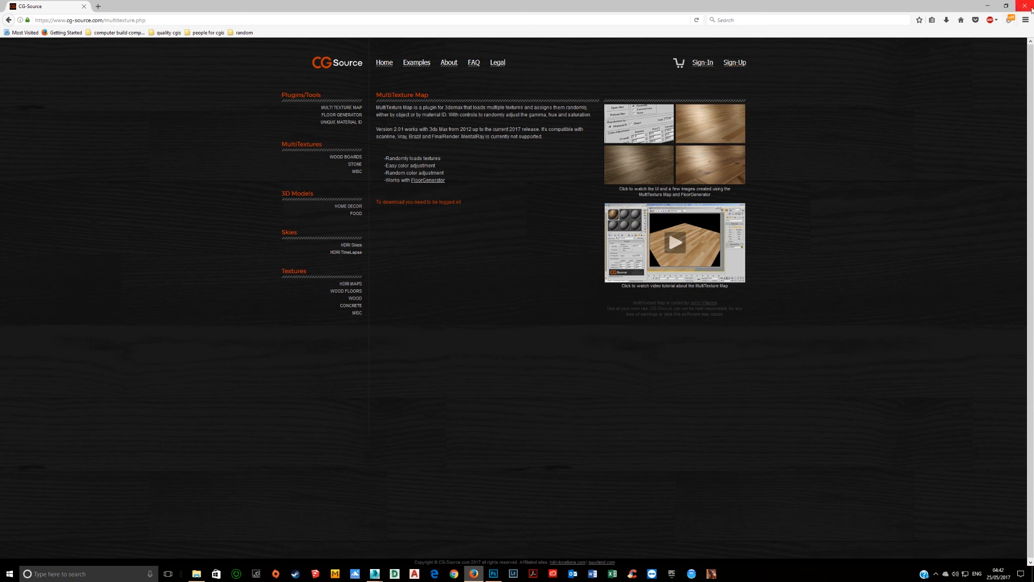
mouse_move(976, 4)
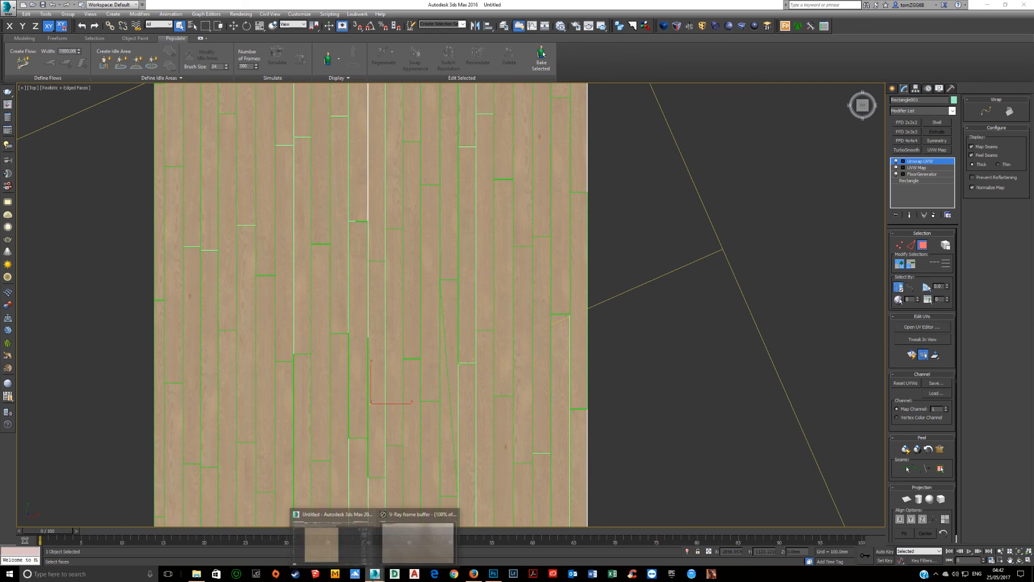
Step: Review the MultiTexture setup in the Slate Material Editor, then render in V-Ray
click(416, 541)
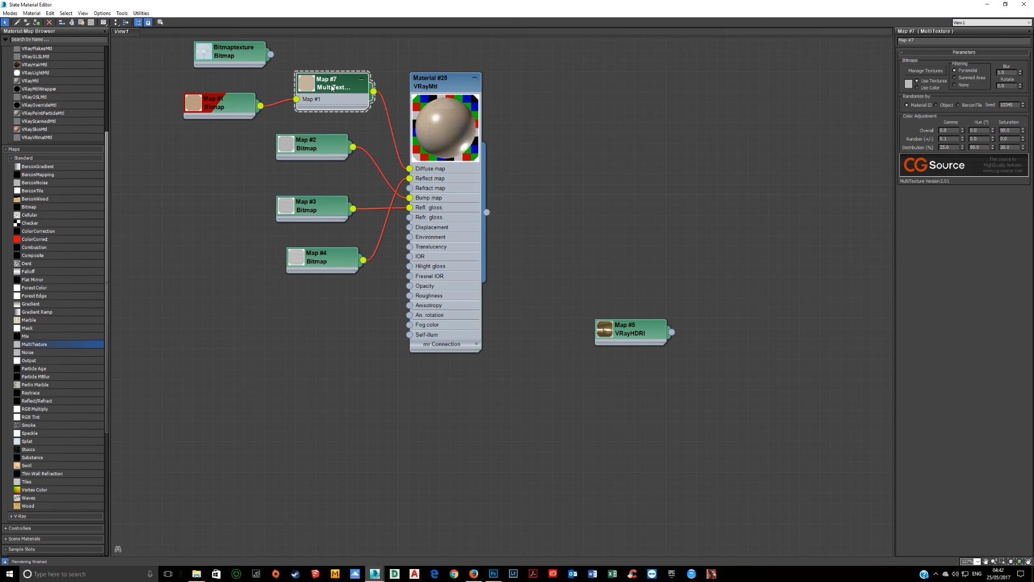
key(alt+tab)
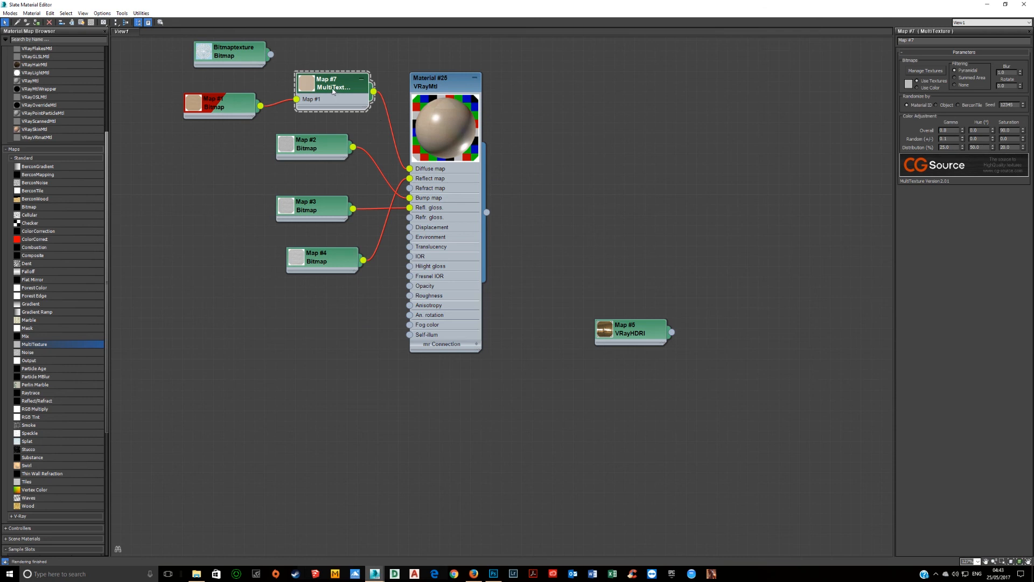
mouse_move(1003, 187)
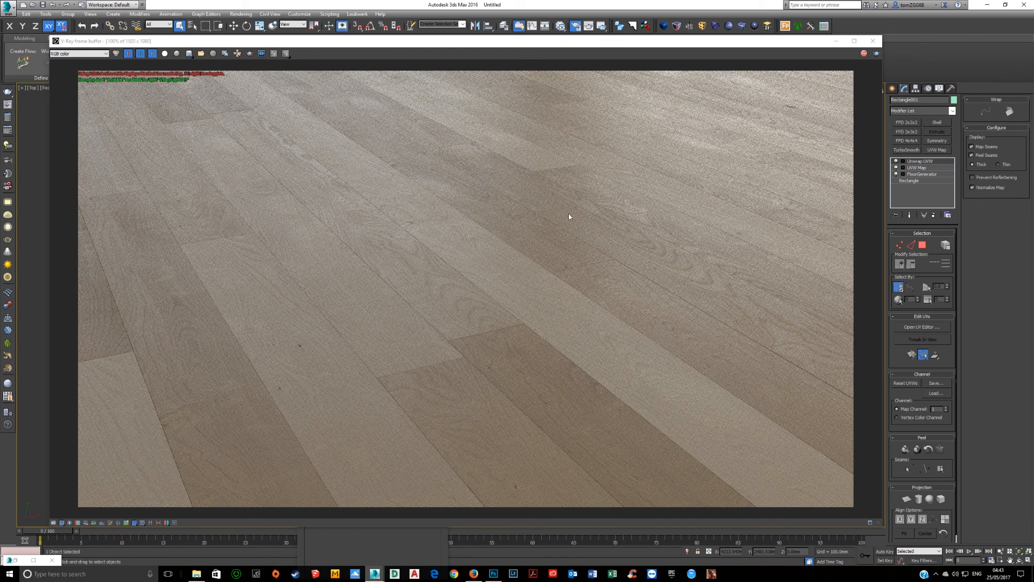
mouse_move(247, 450)
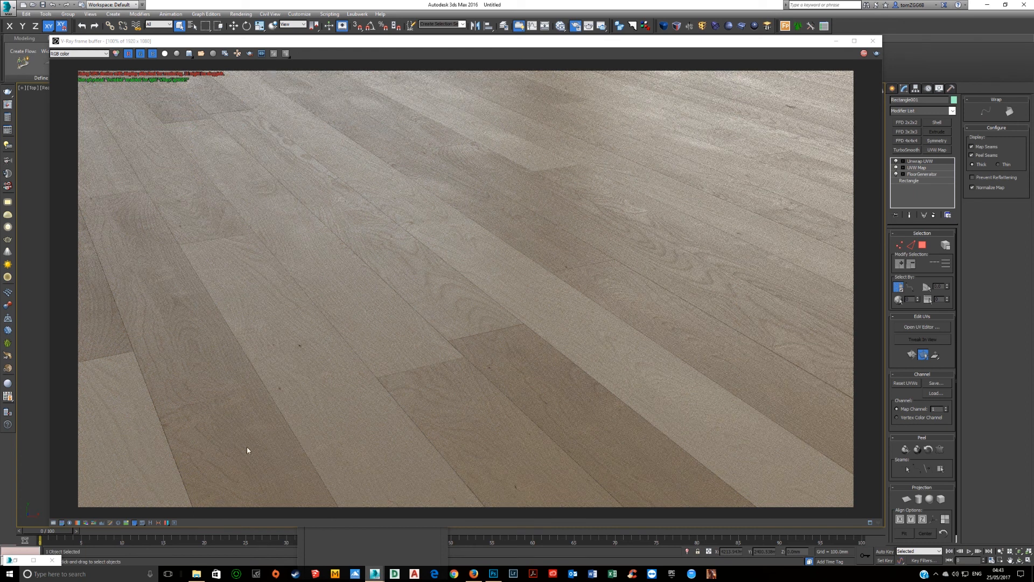
Step: Re-render the plank floor in V-Ray, then bring back the Slate Material Editor
key(alt+tab)
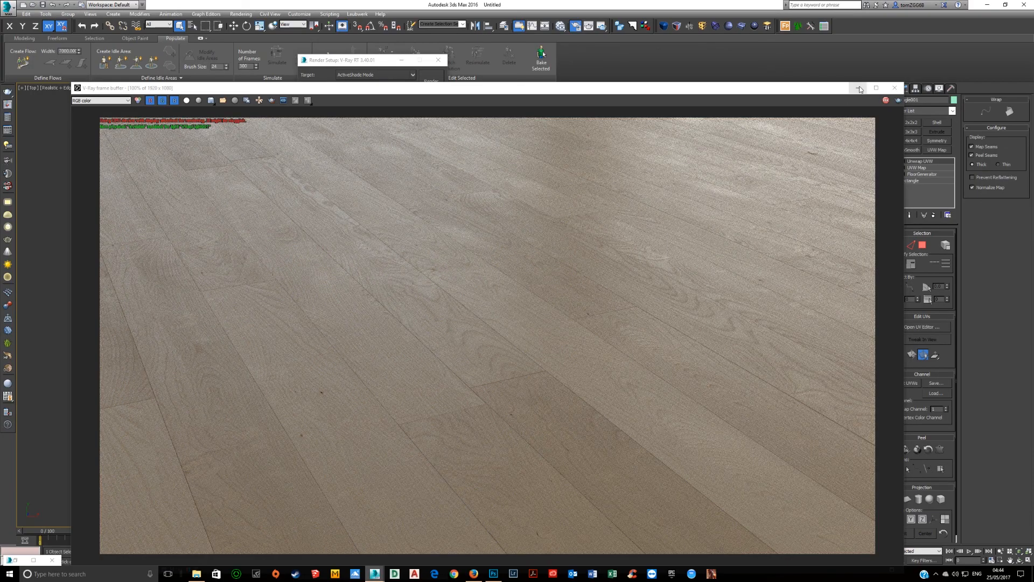
mouse_move(859, 88)
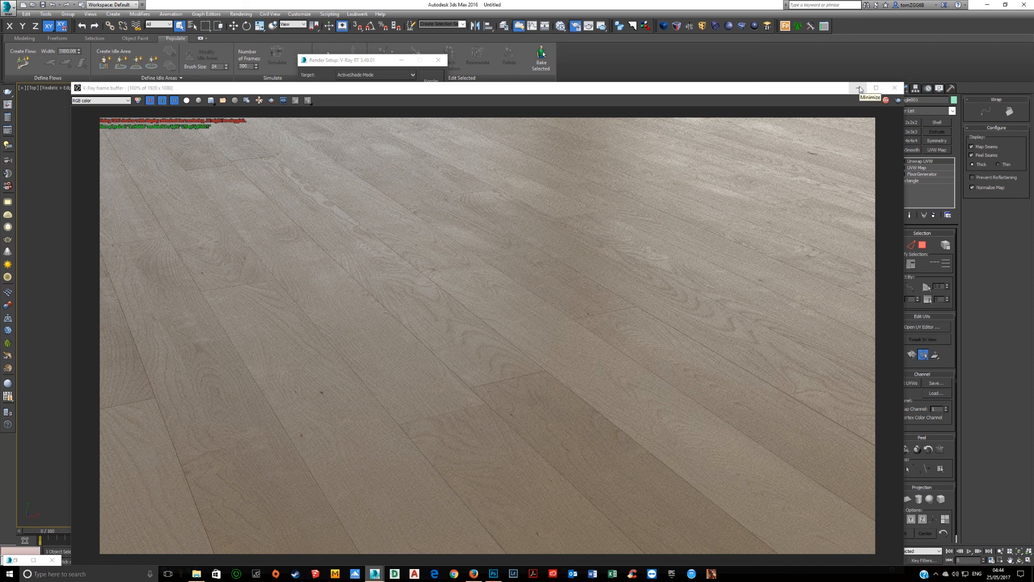
mouse_move(779, 91)
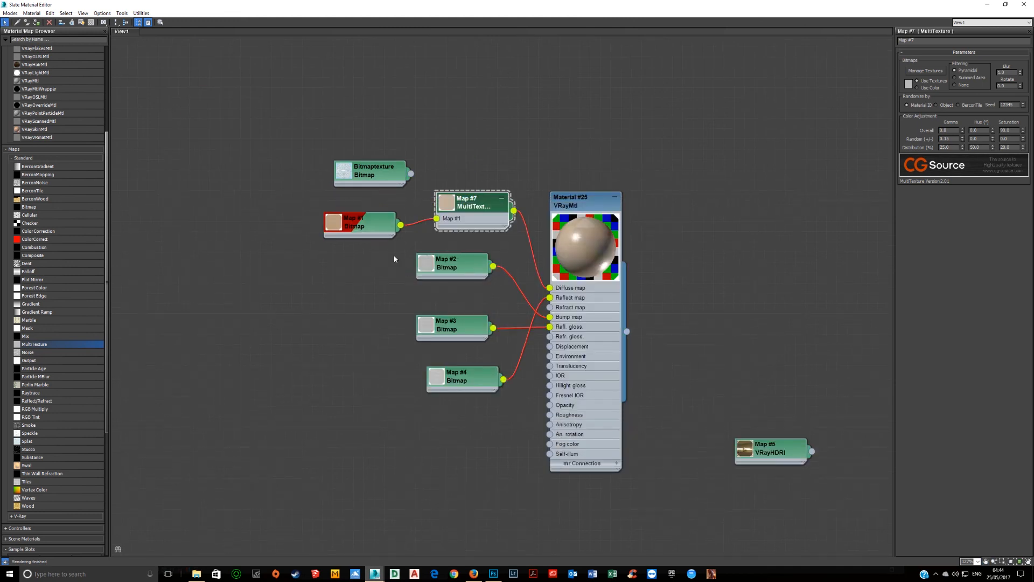
Step: Preview the texture images behind the Map #1 and Map #2 bitmaps with View Image
click(359, 224)
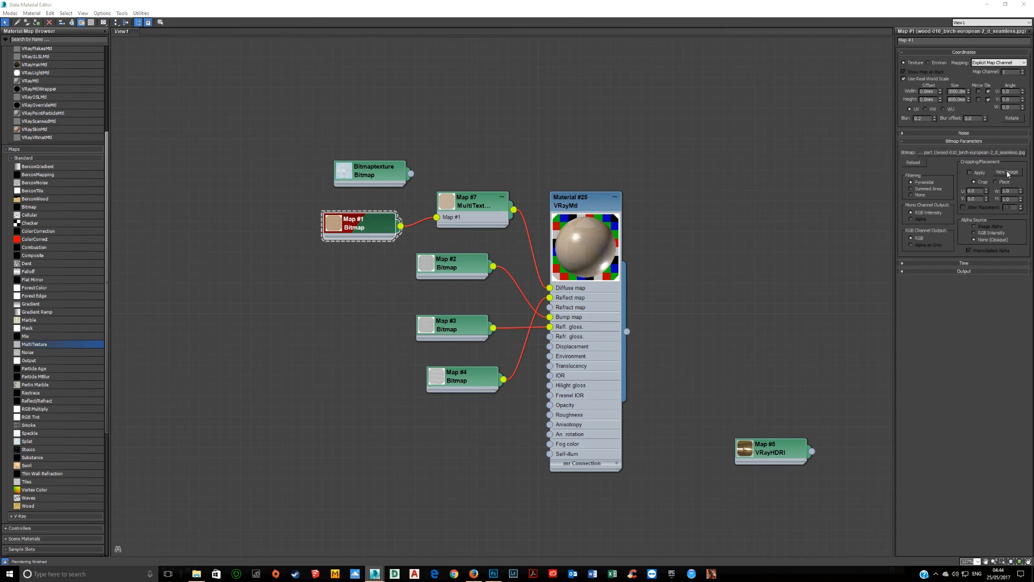
click(1007, 172)
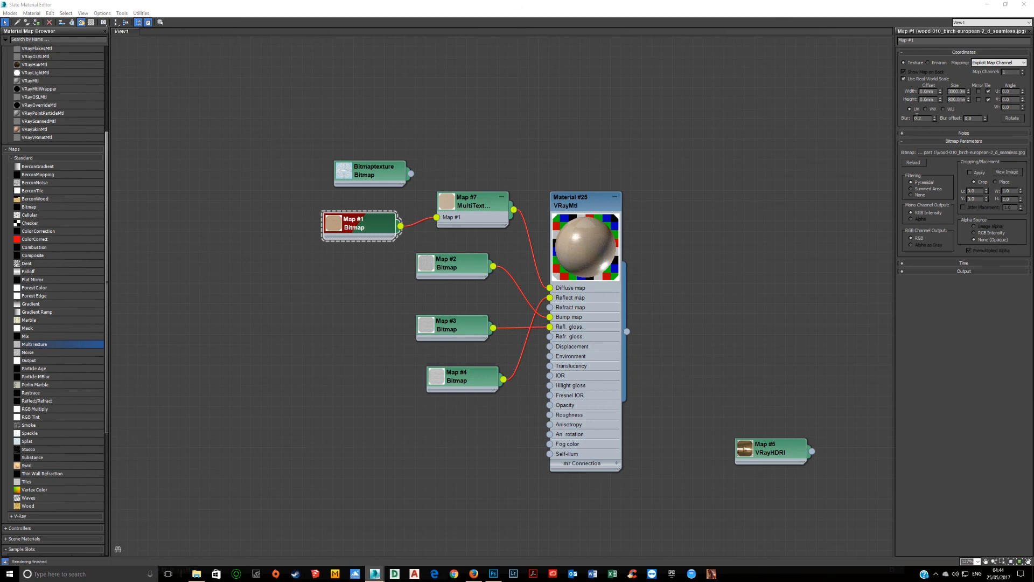
click(452, 263)
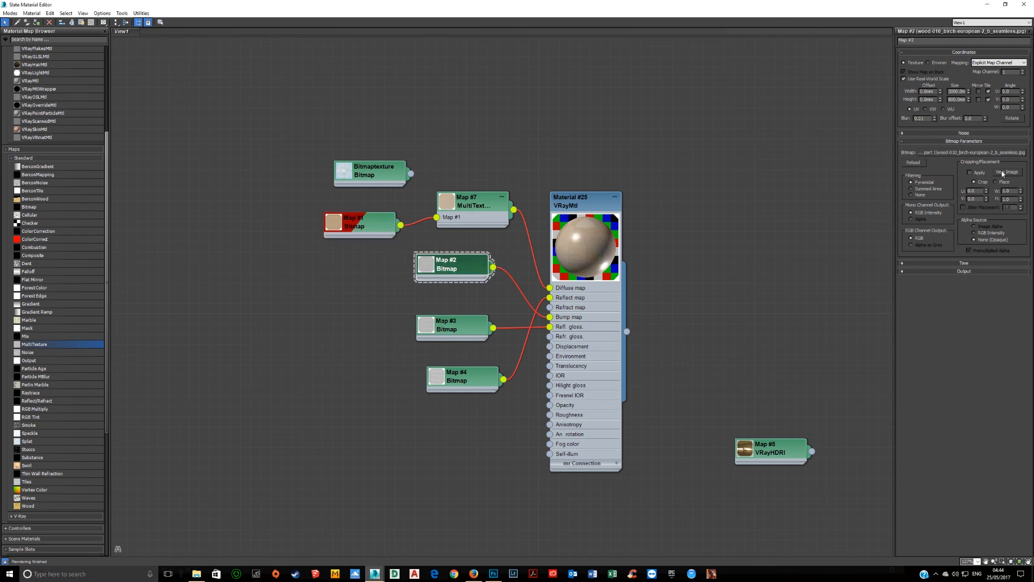
click(1007, 172)
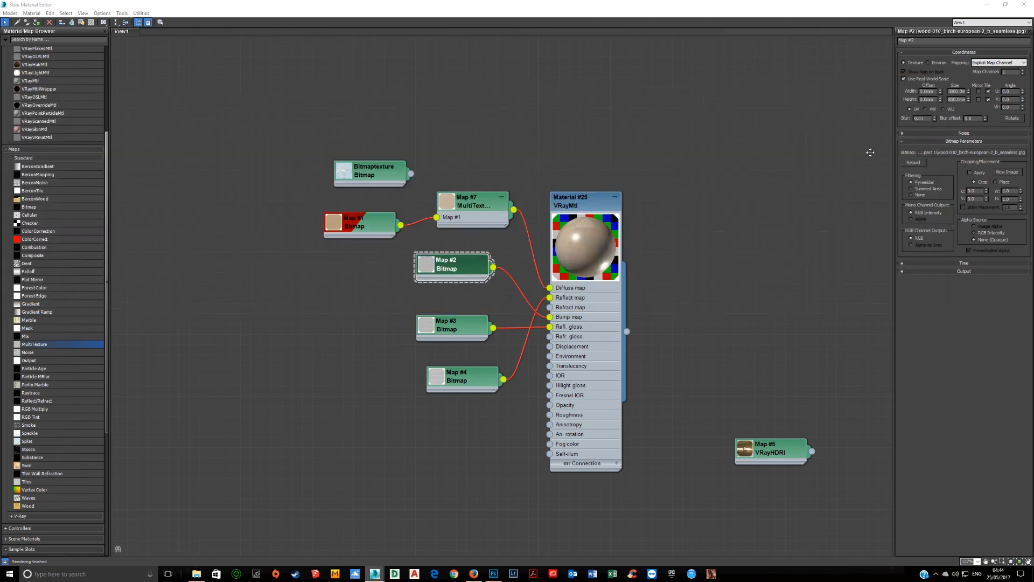
mouse_move(447, 267)
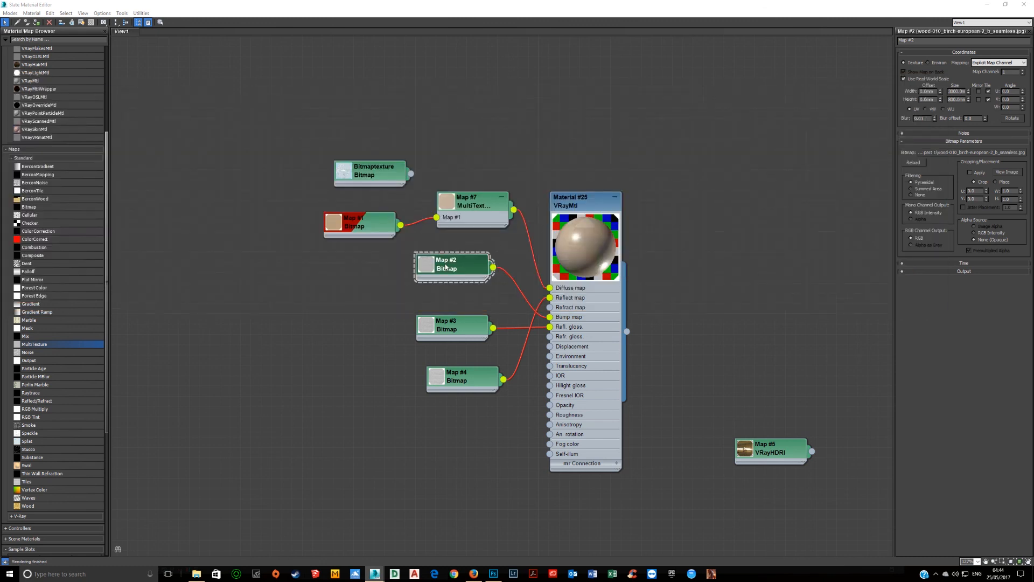
mouse_move(726, 11)
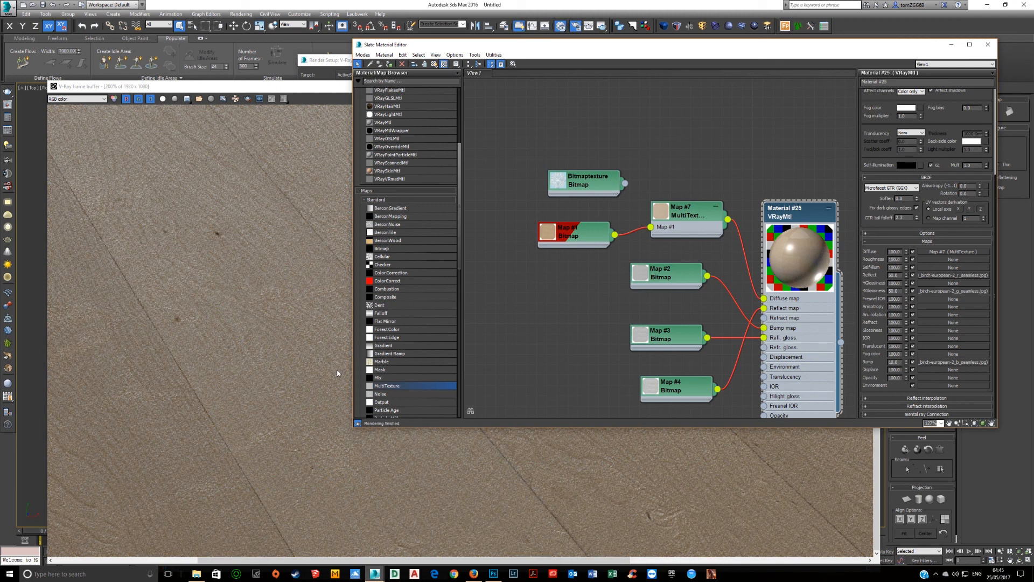
mouse_move(306, 459)
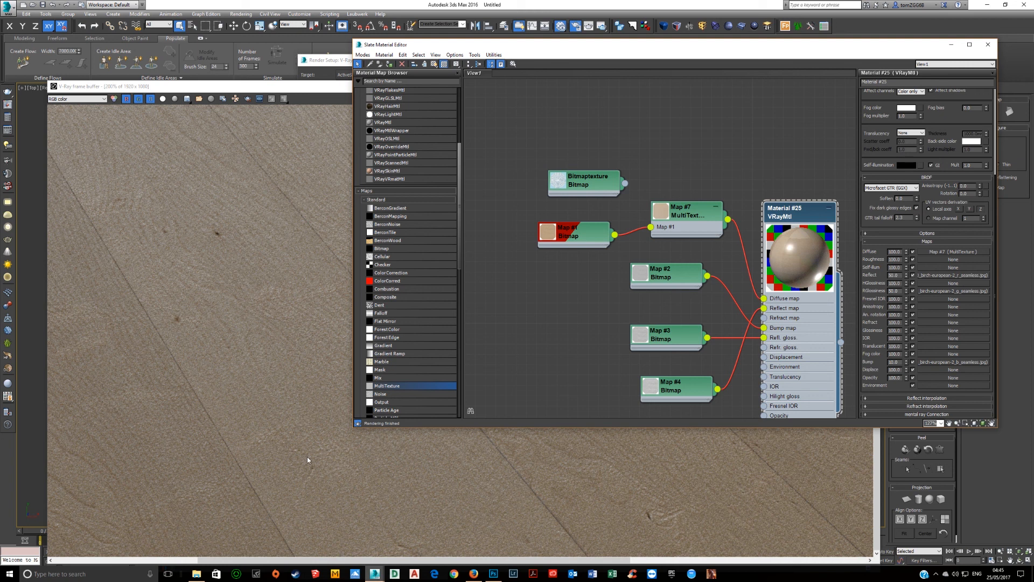
Step: Show the Map #2 bitmap settings, then the Map #3 bitmap settings
click(132, 85)
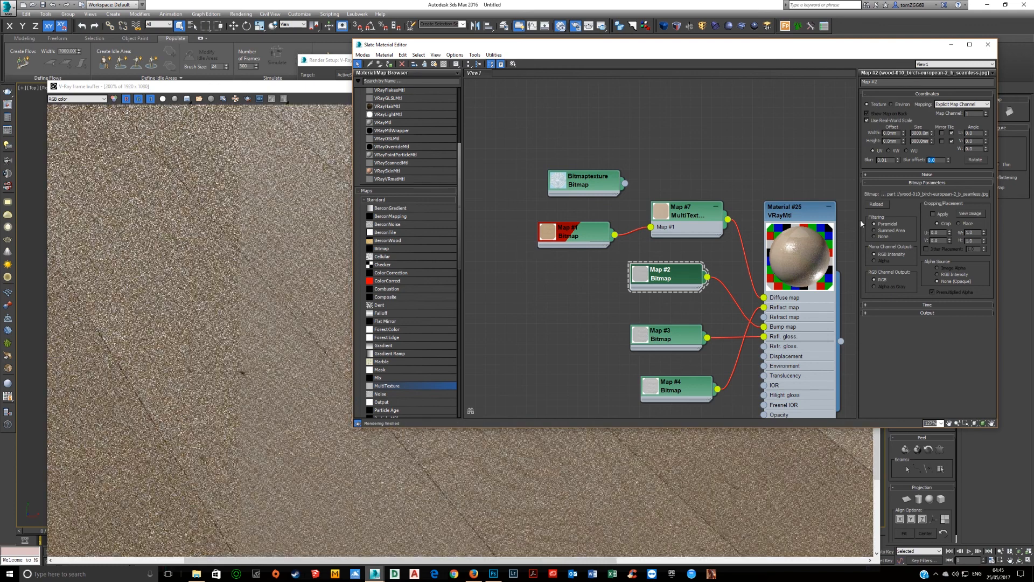
click(660, 339)
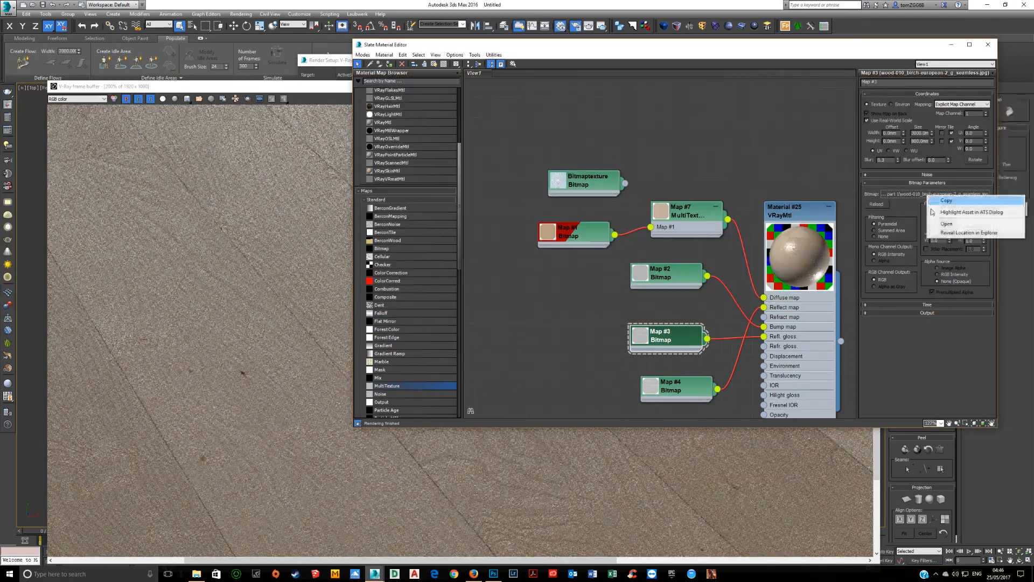
Step: Reveal Map #3's texture in Explorer and open the birch JPG in Photos
click(969, 232)
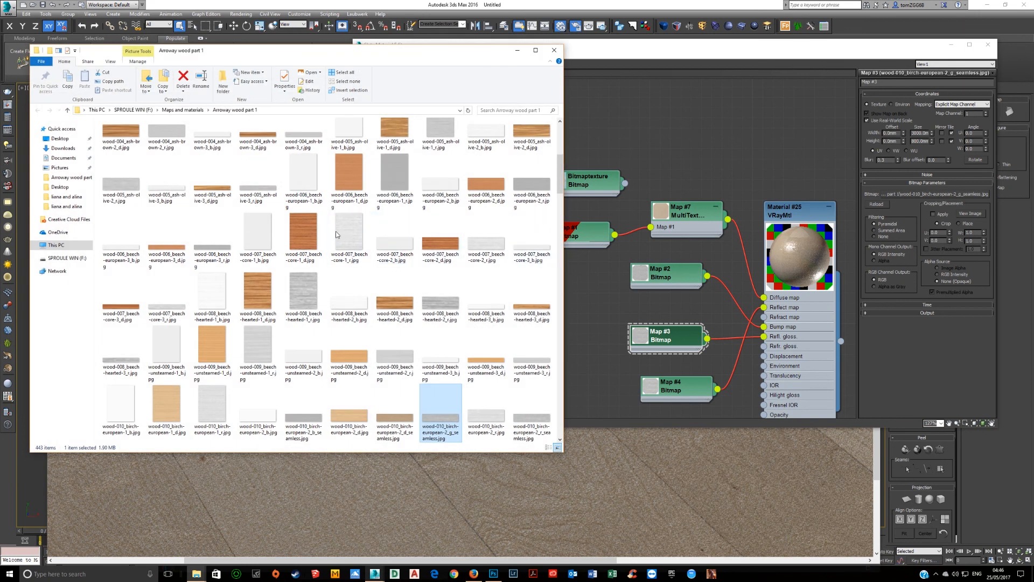
mouse_move(441, 420)
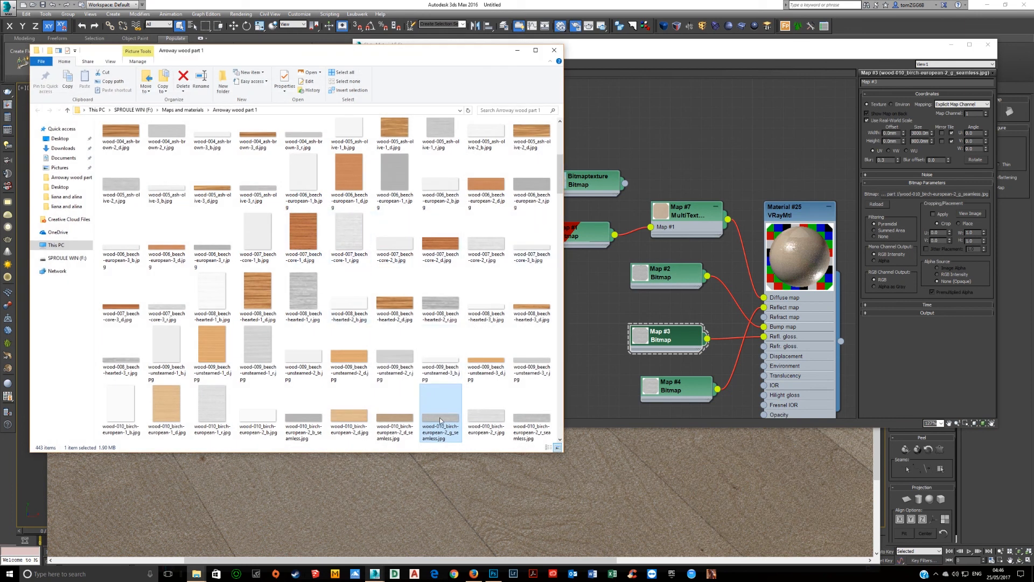
key(alt+tab)
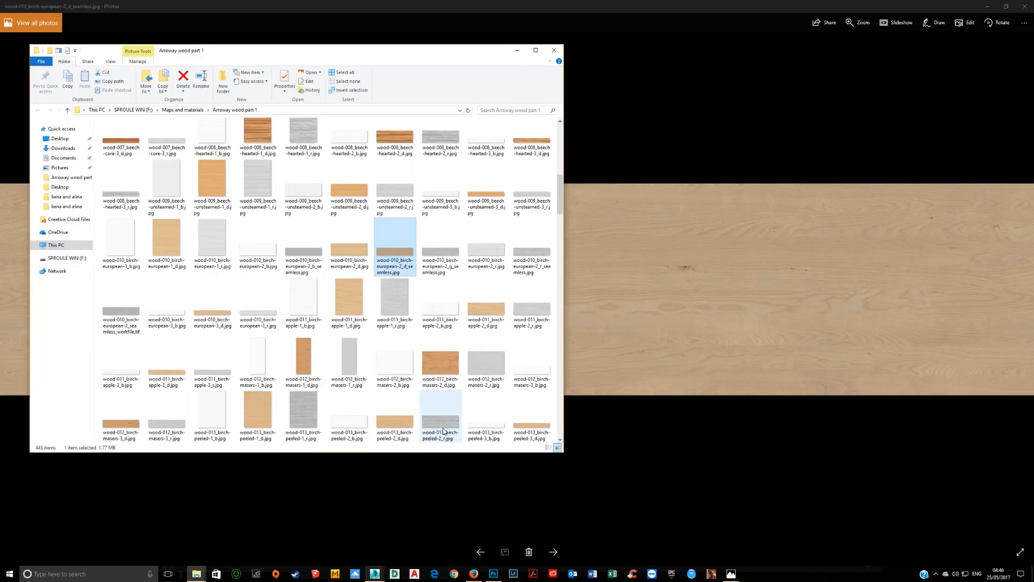
mouse_move(167, 304)
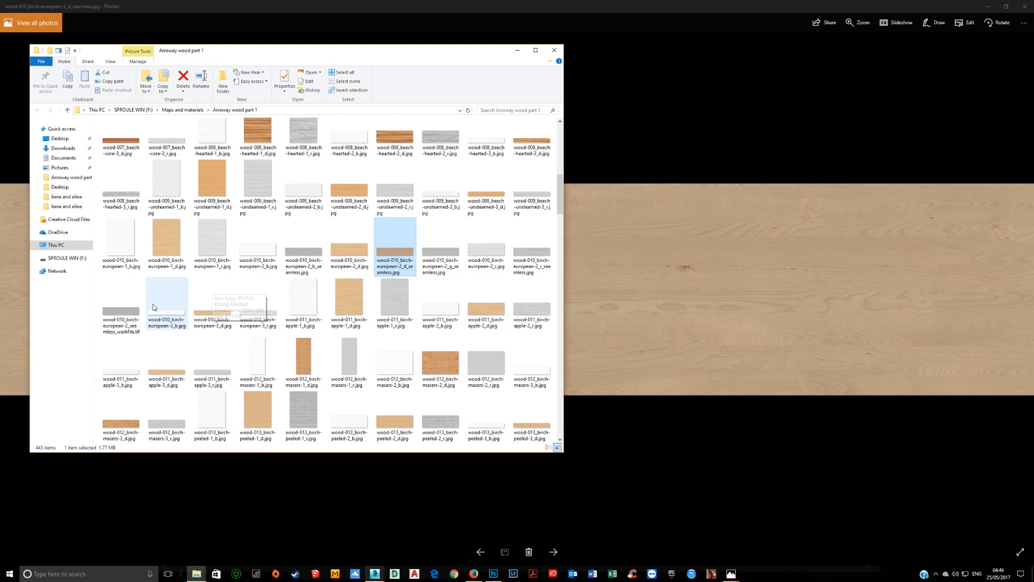
mouse_move(189, 319)
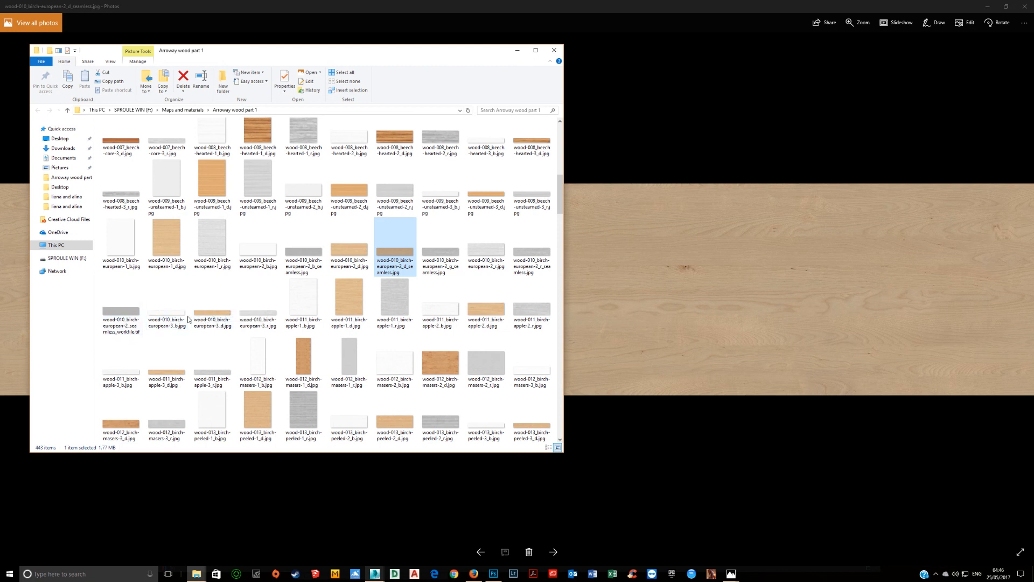
Step: Pick another birch-european-2 seamless texture file in the Arroway folder
click(212, 303)
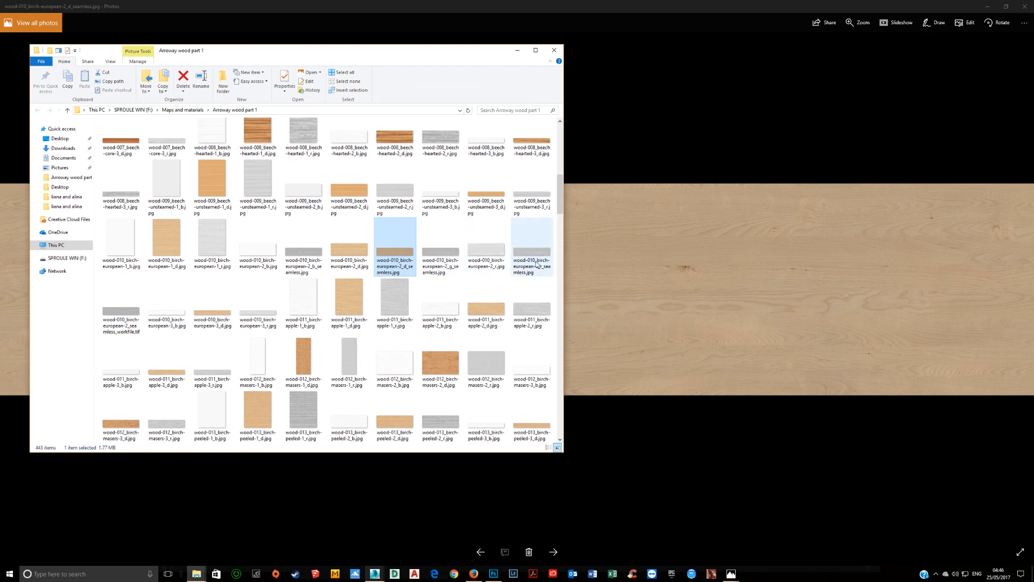
mouse_move(531, 266)
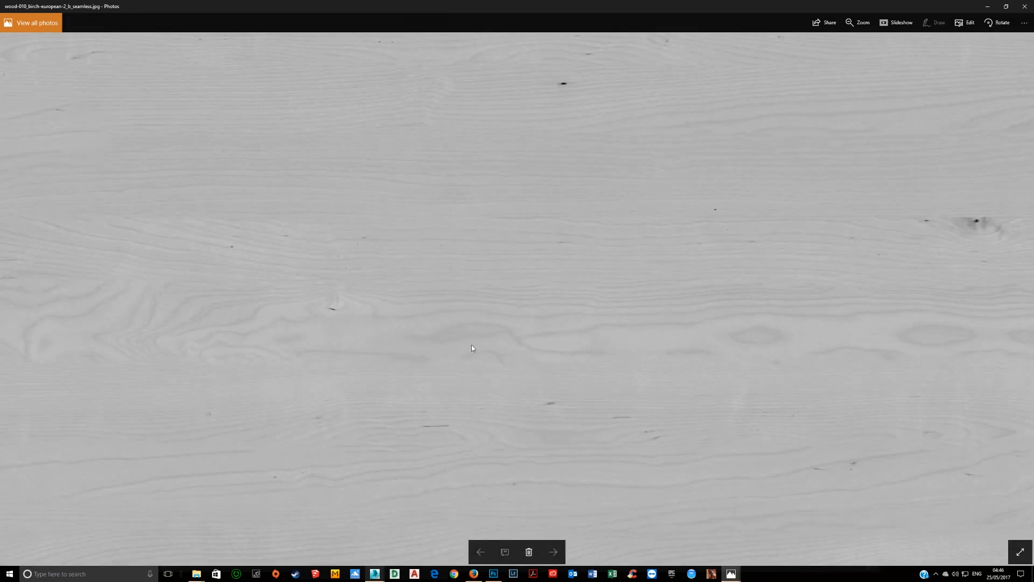
mouse_move(449, 332)
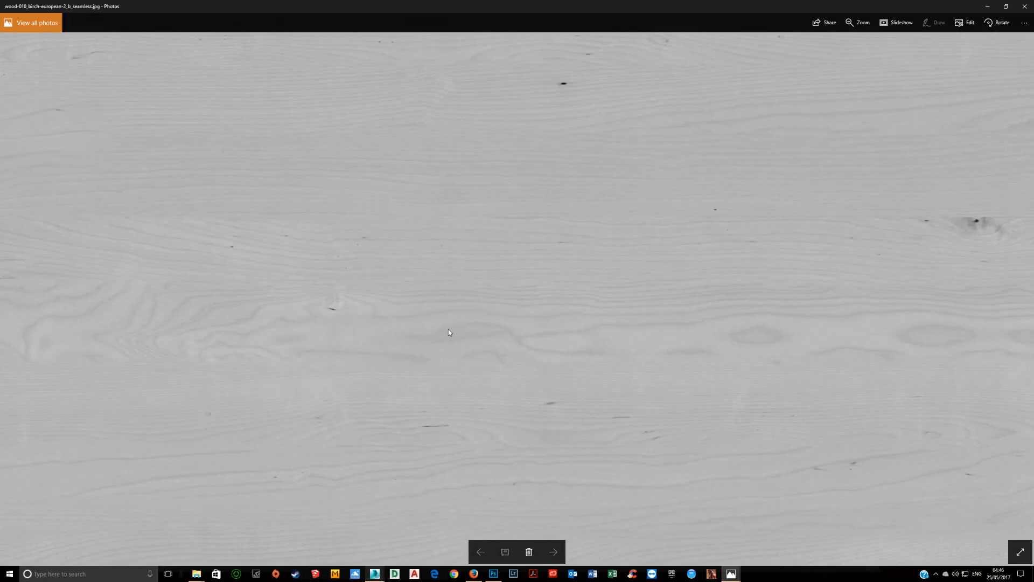
mouse_move(434, 318)
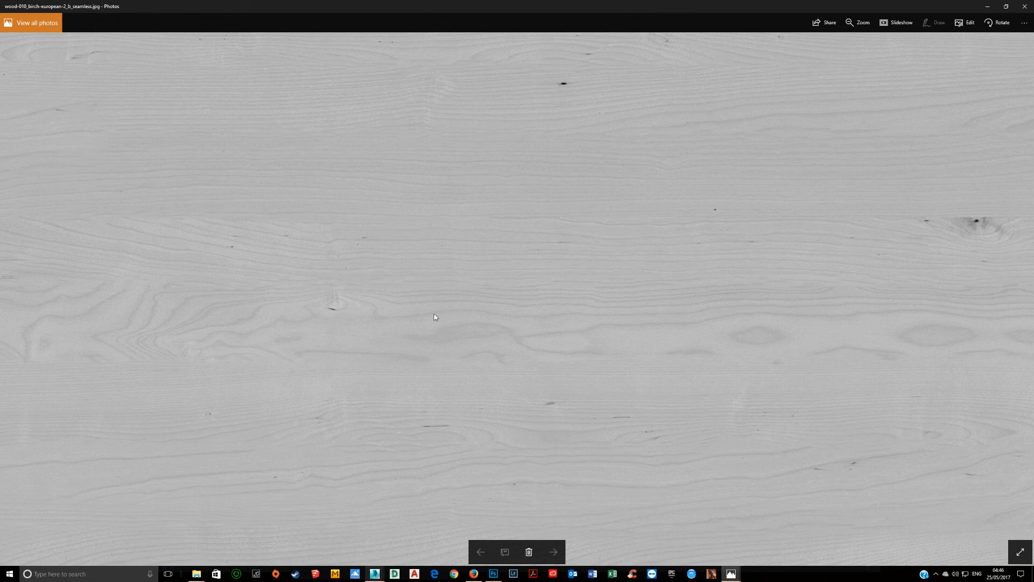
mouse_move(397, 317)
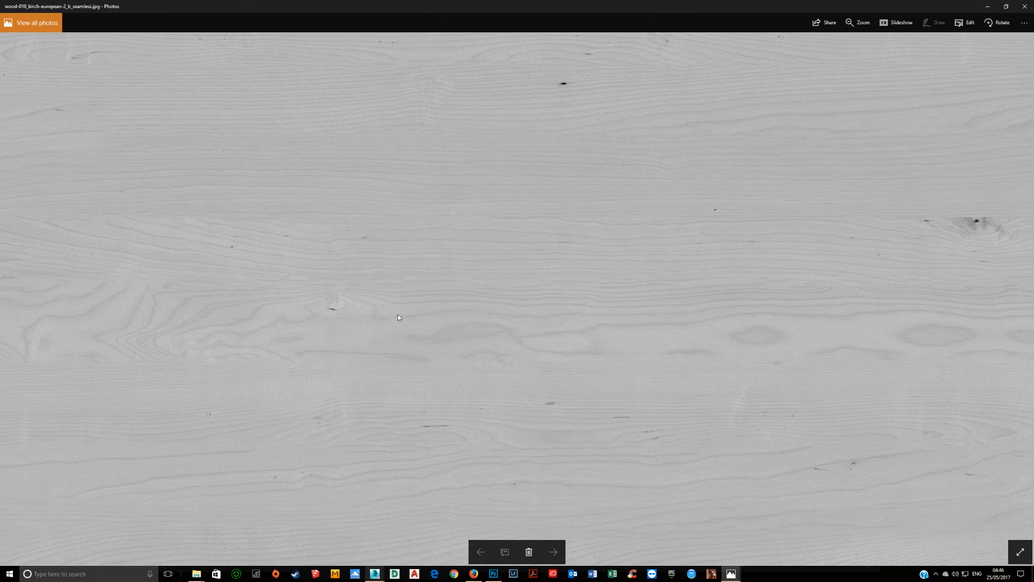
mouse_move(426, 326)
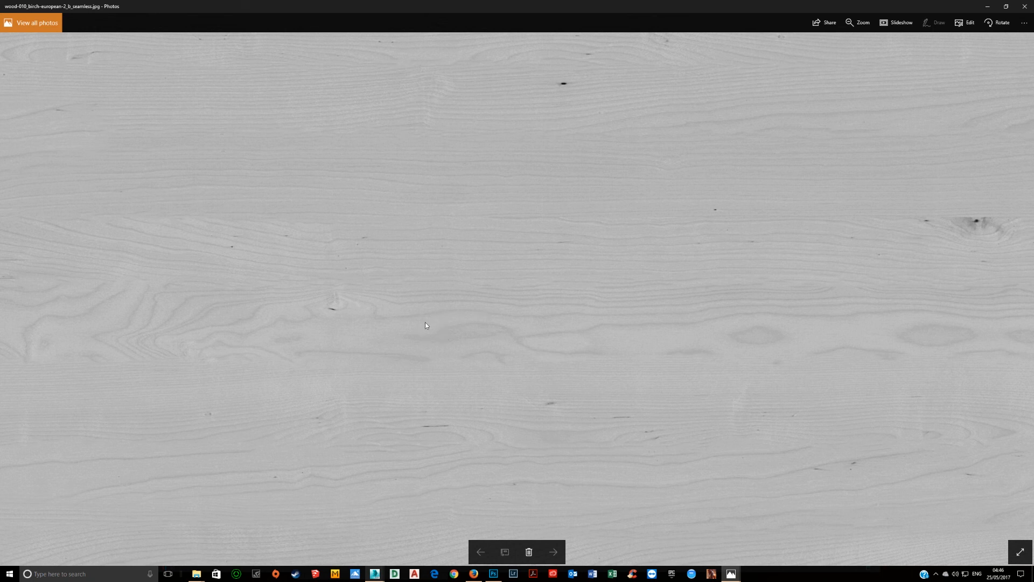
mouse_move(430, 328)
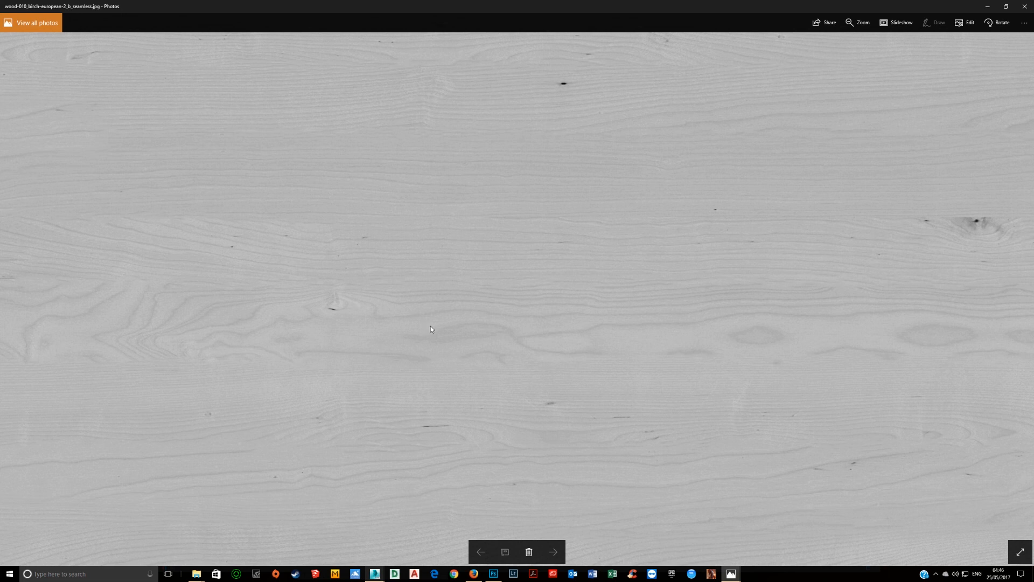
mouse_move(479, 298)
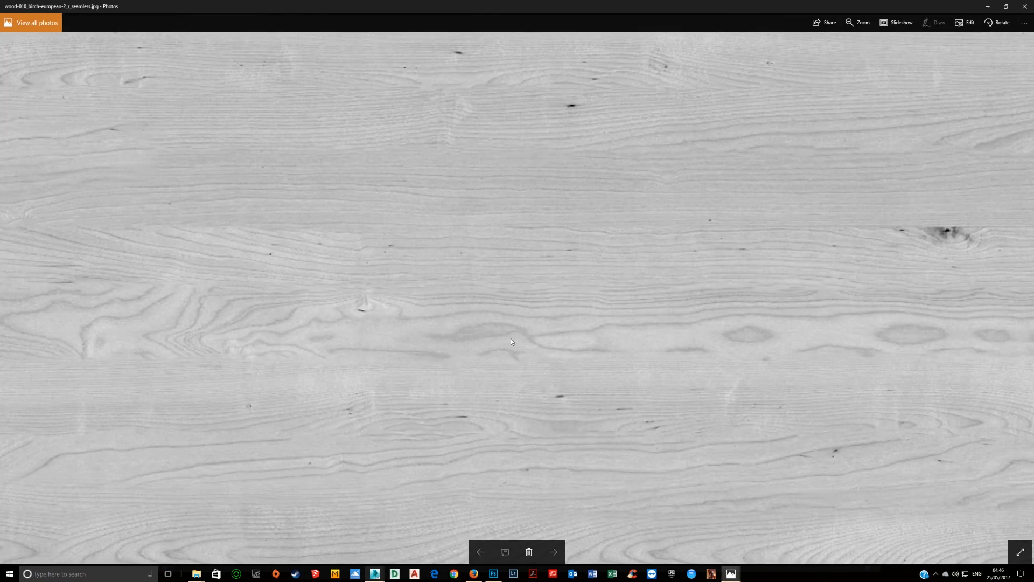
mouse_move(508, 344)
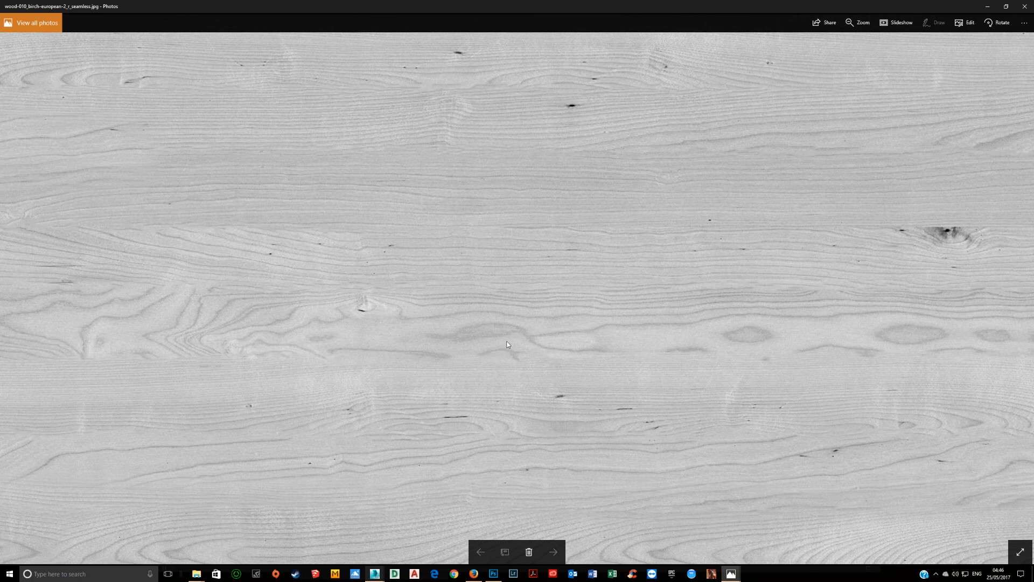
mouse_move(465, 340)
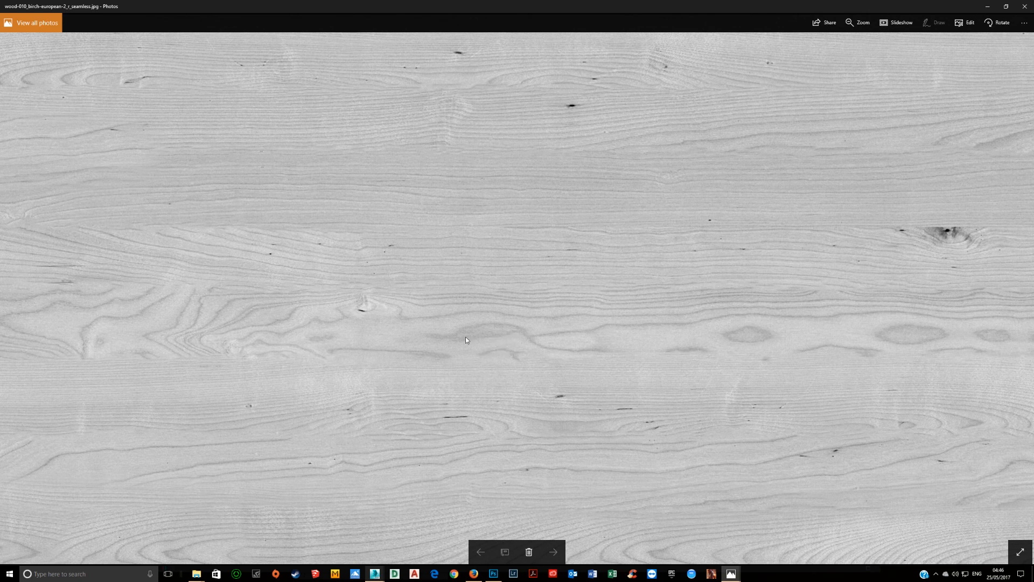
mouse_move(540, 363)
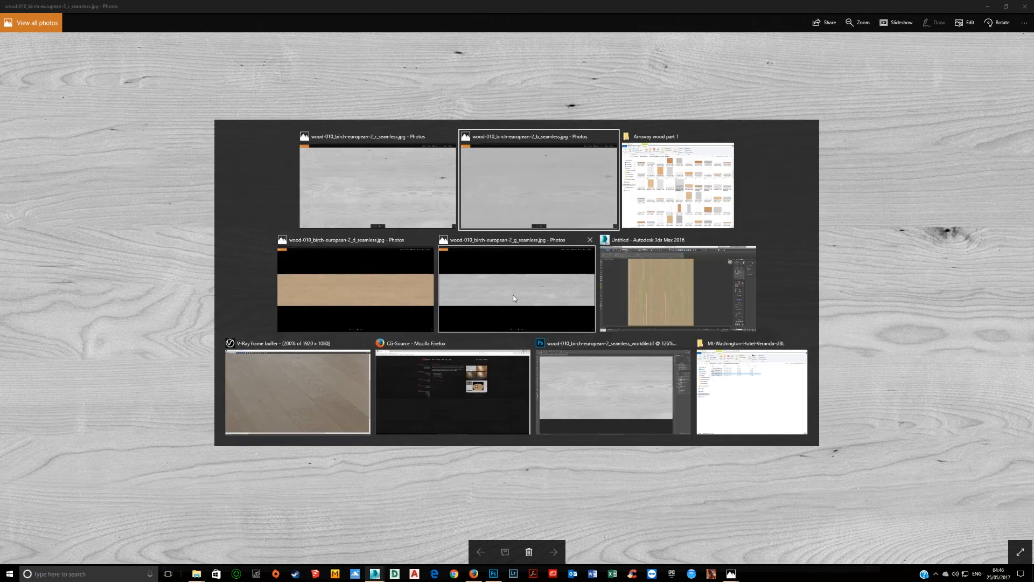
Step: Switch between the open grey birch-european seamless variants in Photos to compare them
click(516, 287)
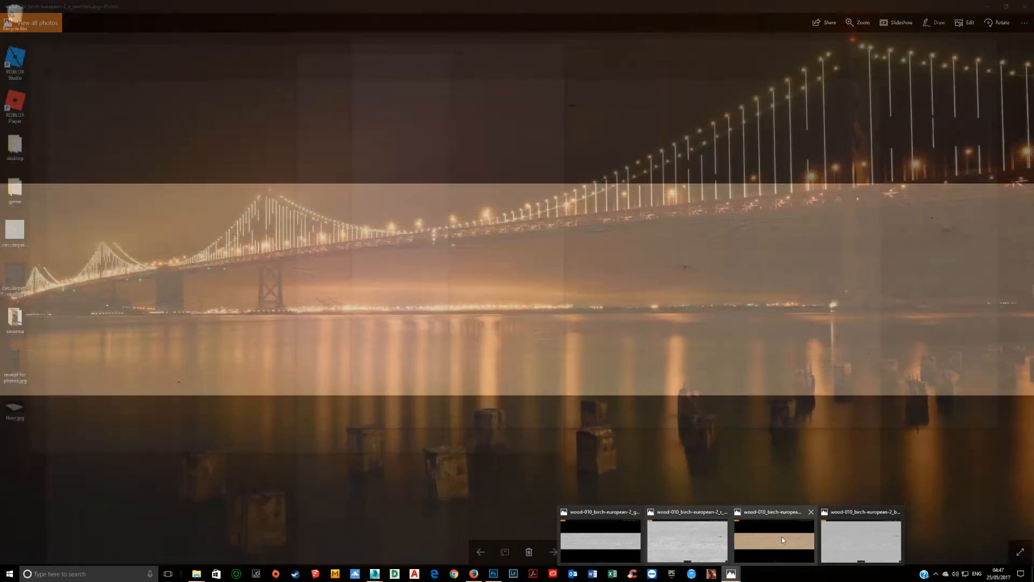
click(860, 540)
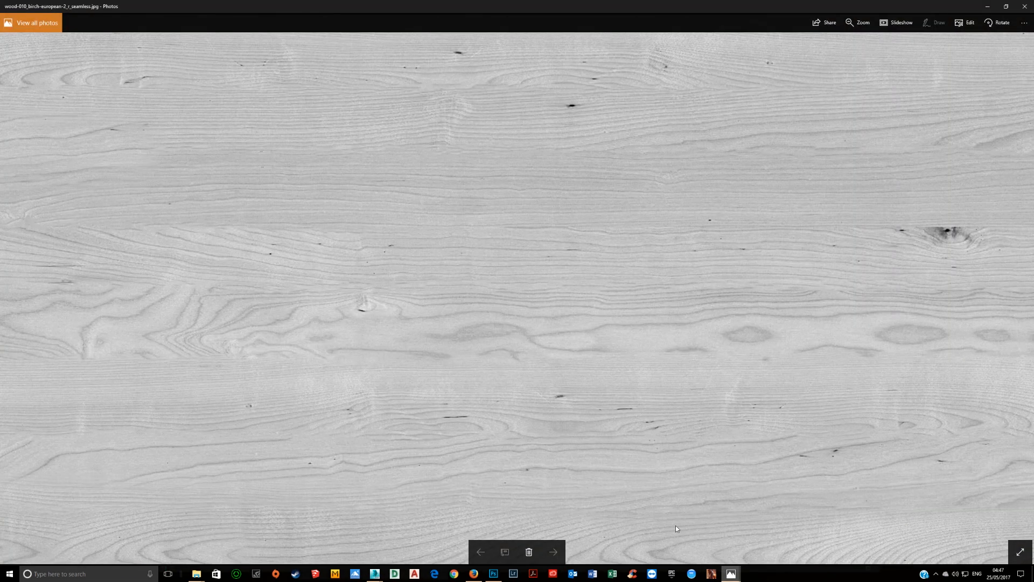
mouse_move(754, 228)
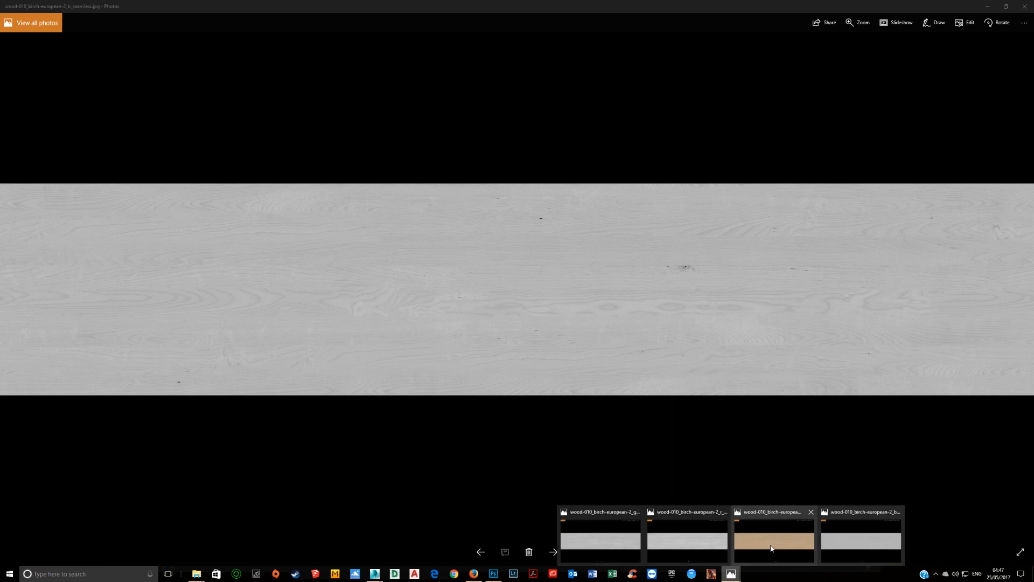
click(686, 541)
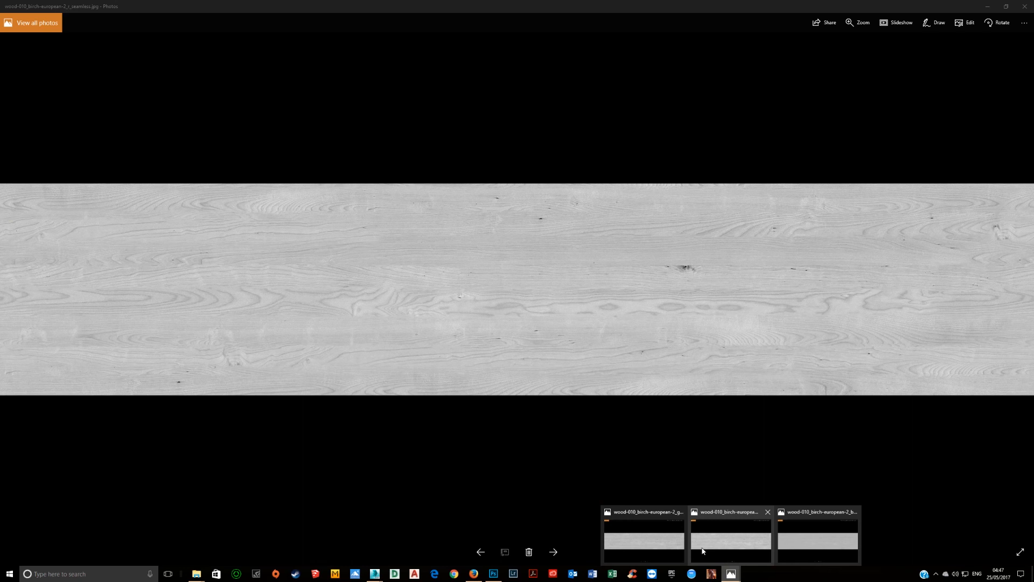
click(644, 539)
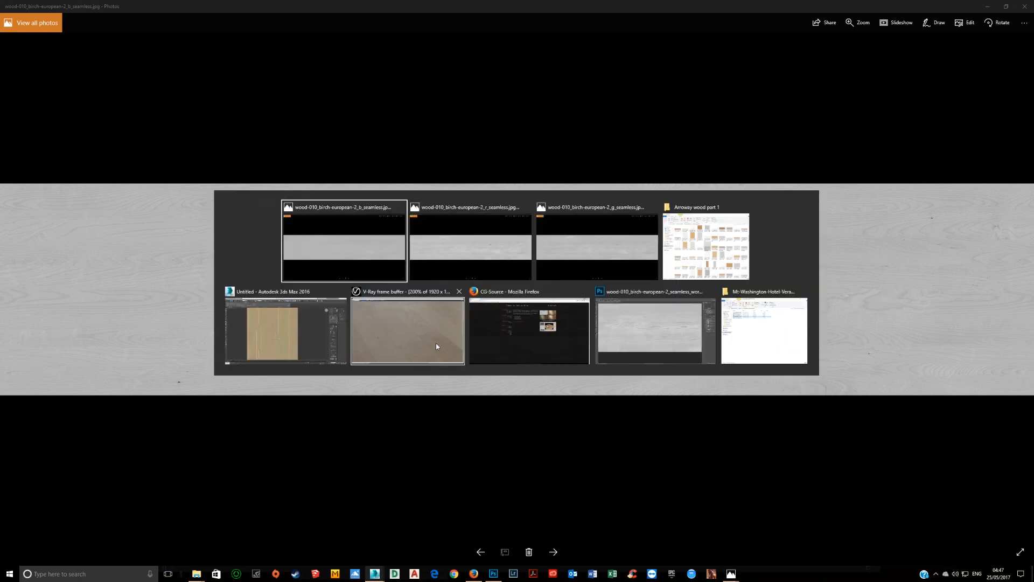
Step: Set a new reflection colour on floor Material #25 and confirm it
click(407, 332)
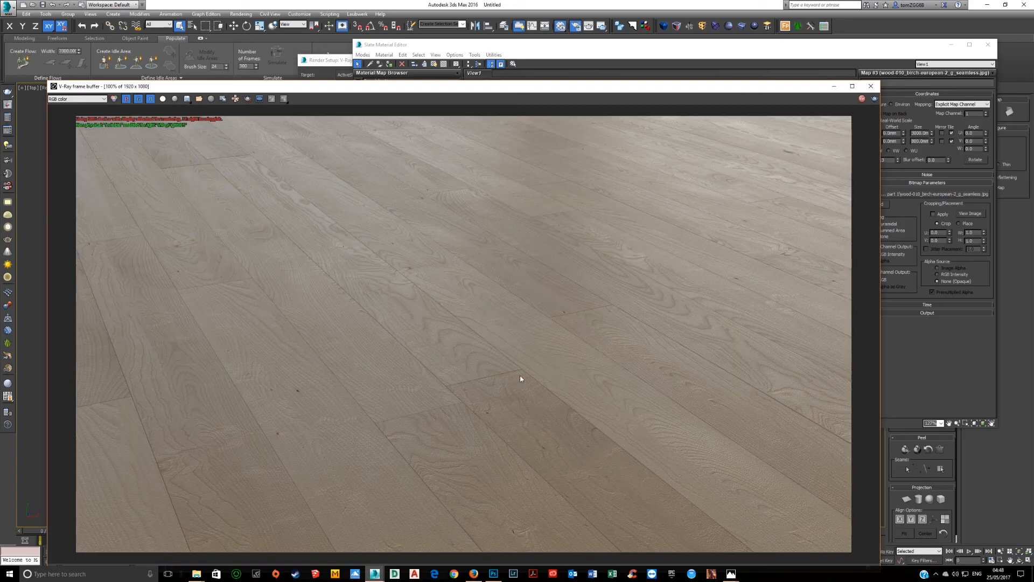
mouse_move(594, 358)
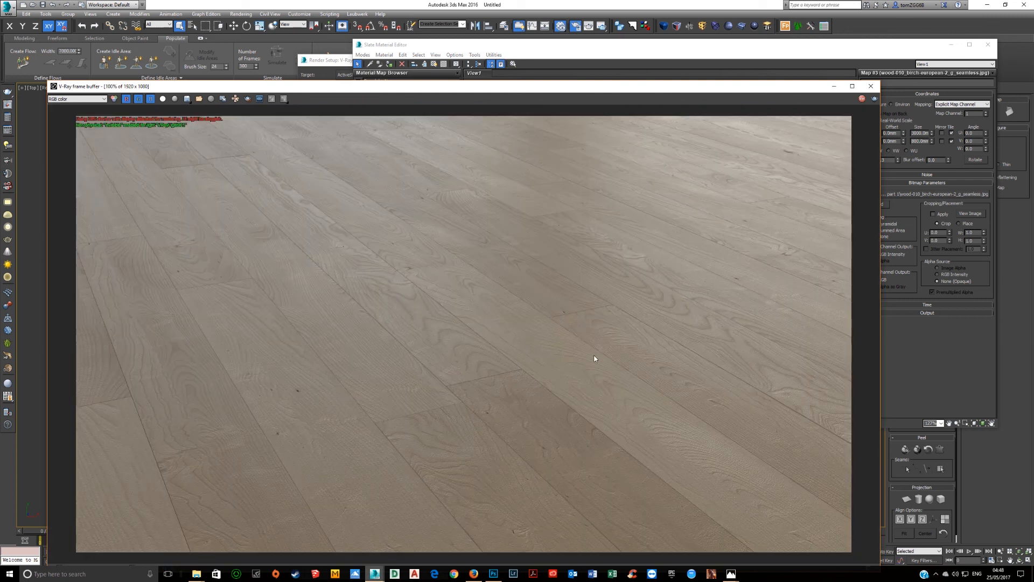
mouse_move(564, 112)
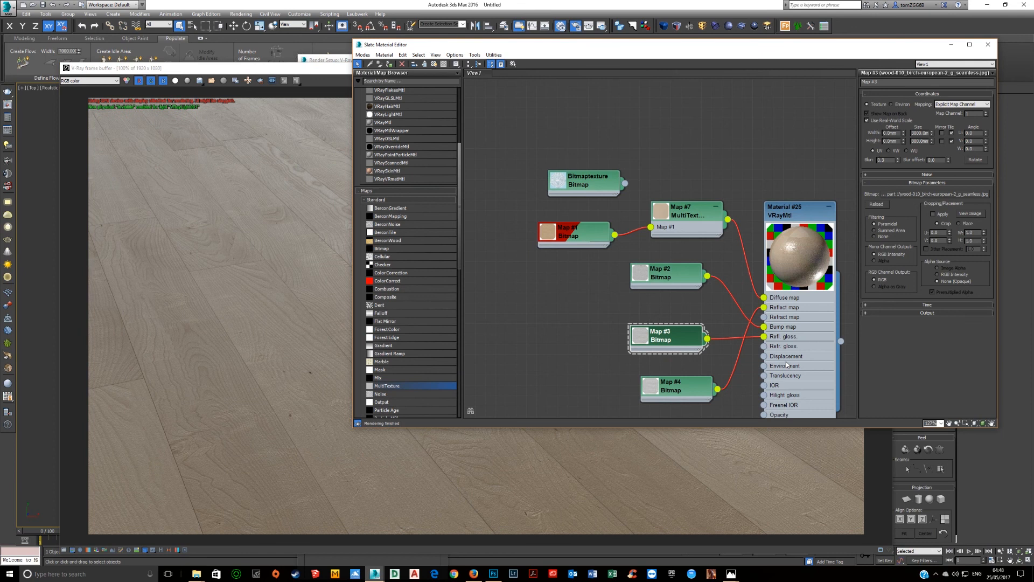
click(785, 207)
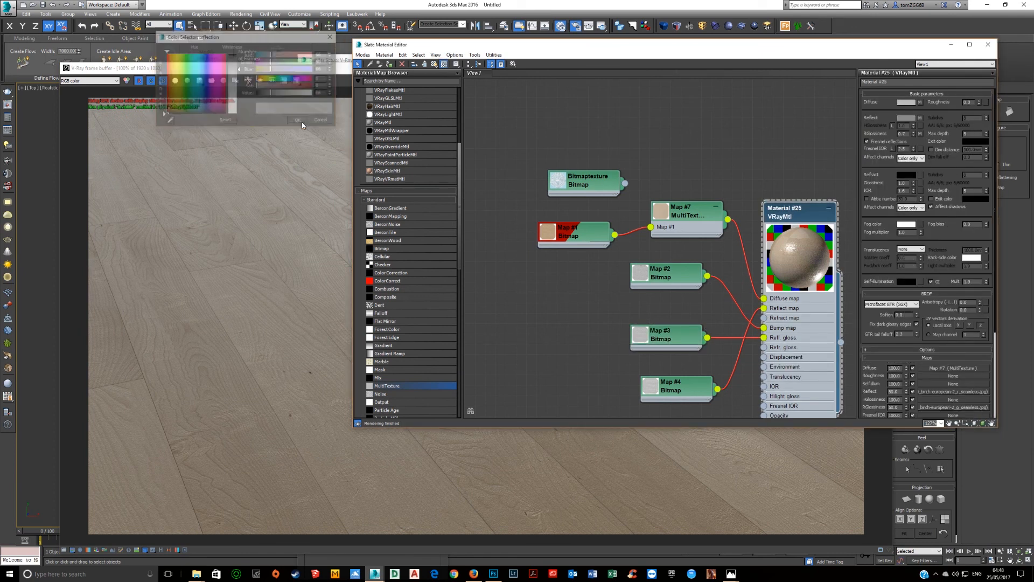
click(296, 120)
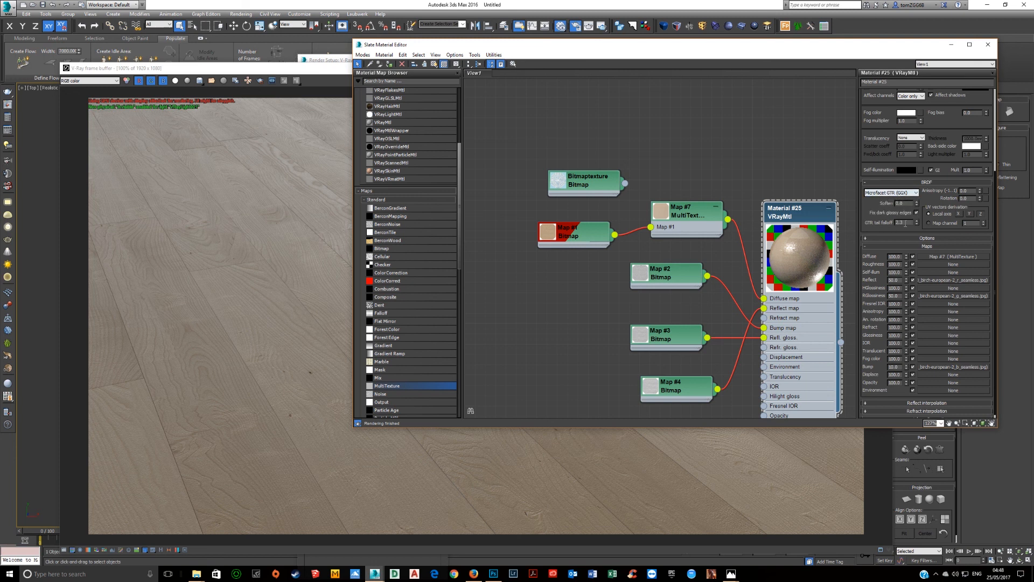
mouse_move(687, 255)
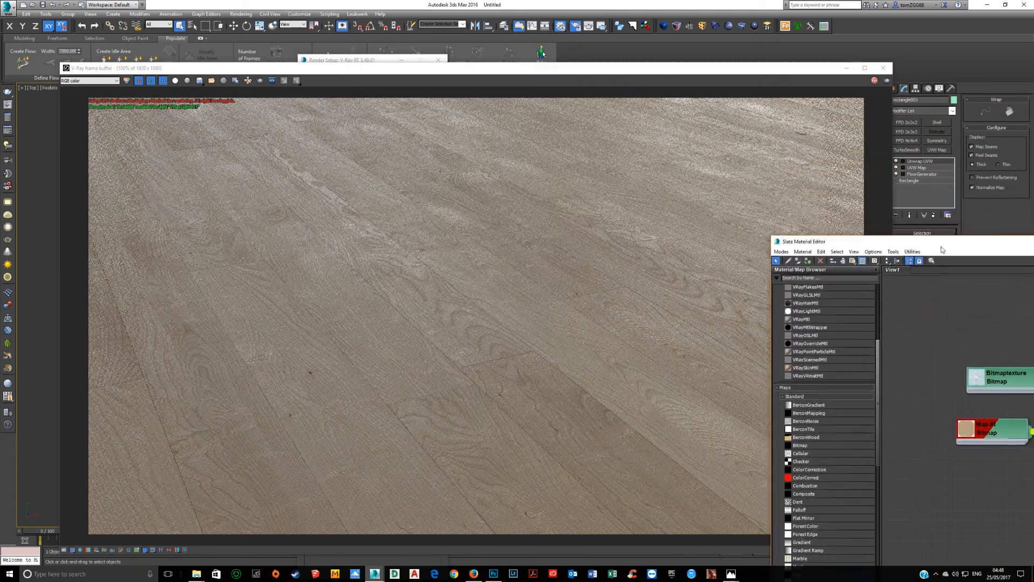
Step: Drag the material graph aside to reveal the refreshed plank floor render
drag(803, 241, 784, 290)
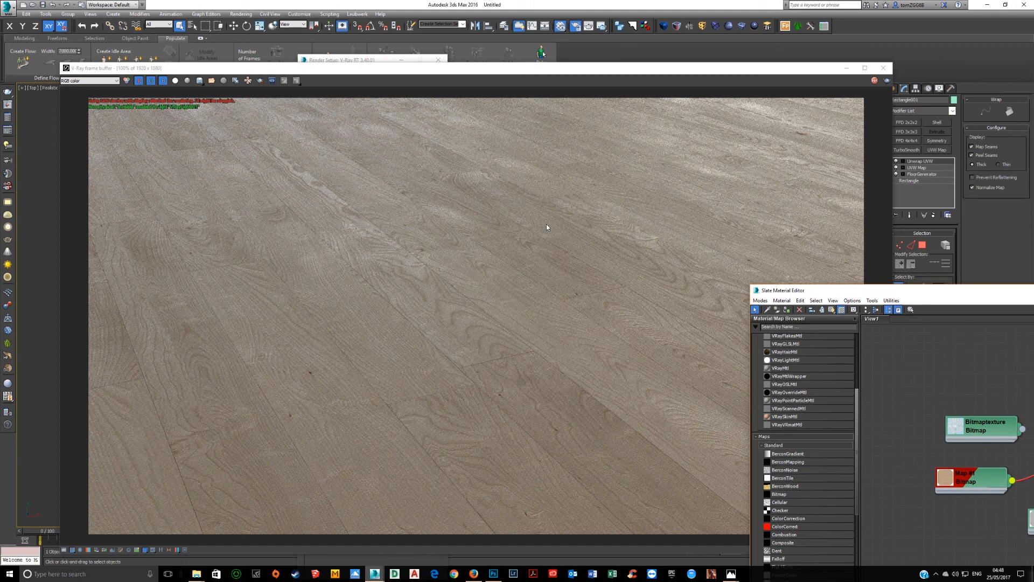
mouse_move(425, 410)
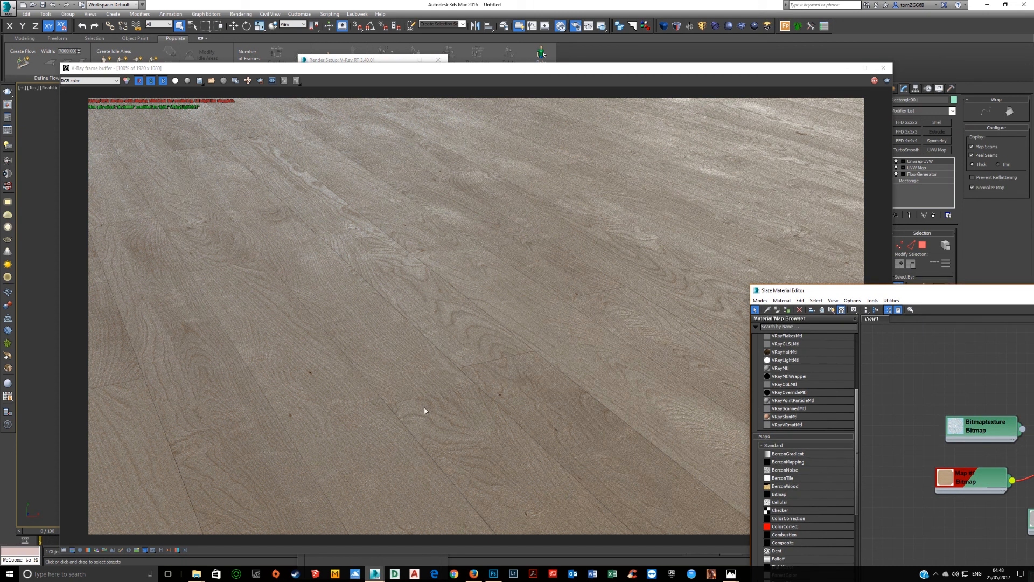
mouse_move(736, 225)
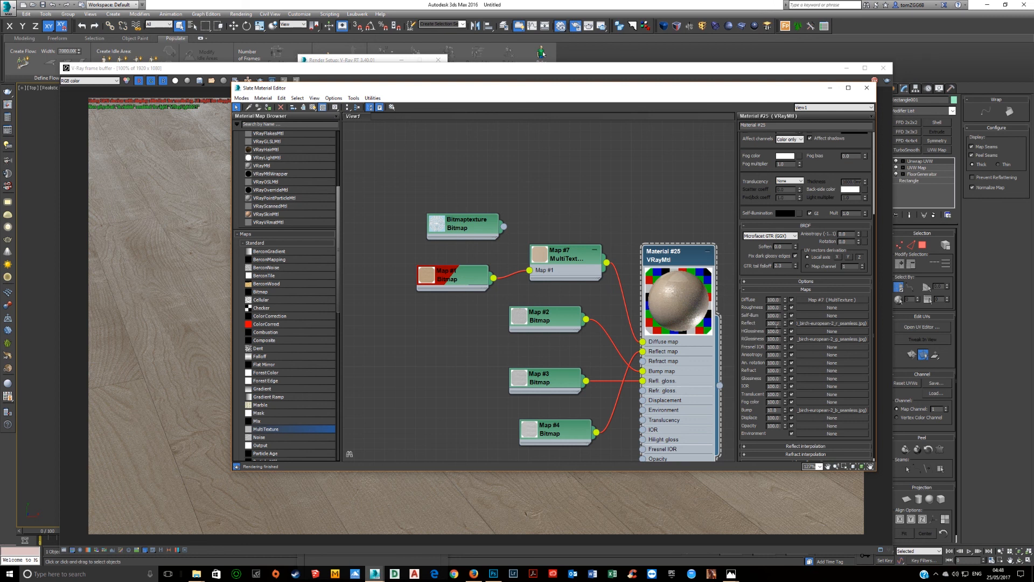
mouse_move(757, 349)
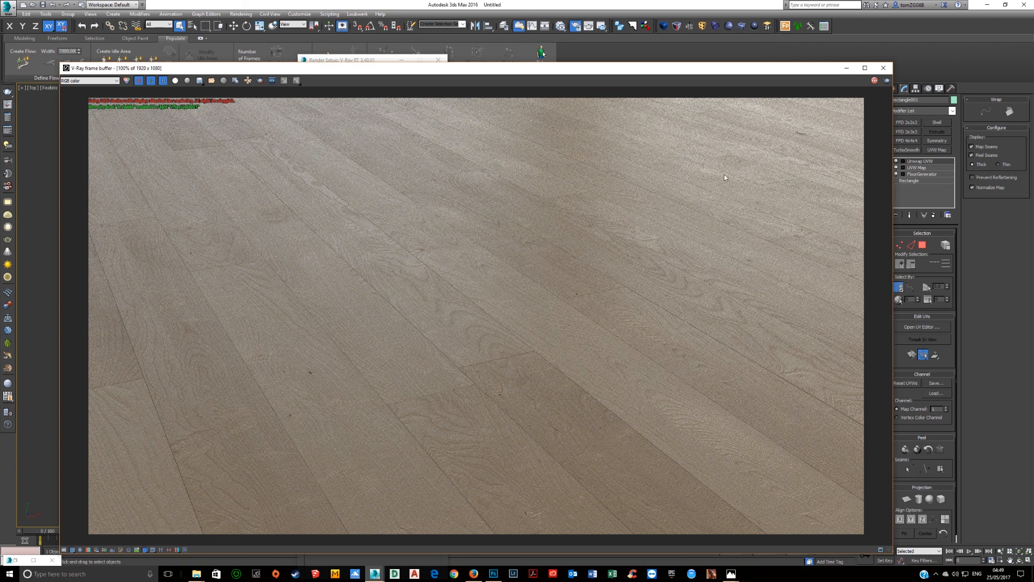
mouse_move(566, 381)
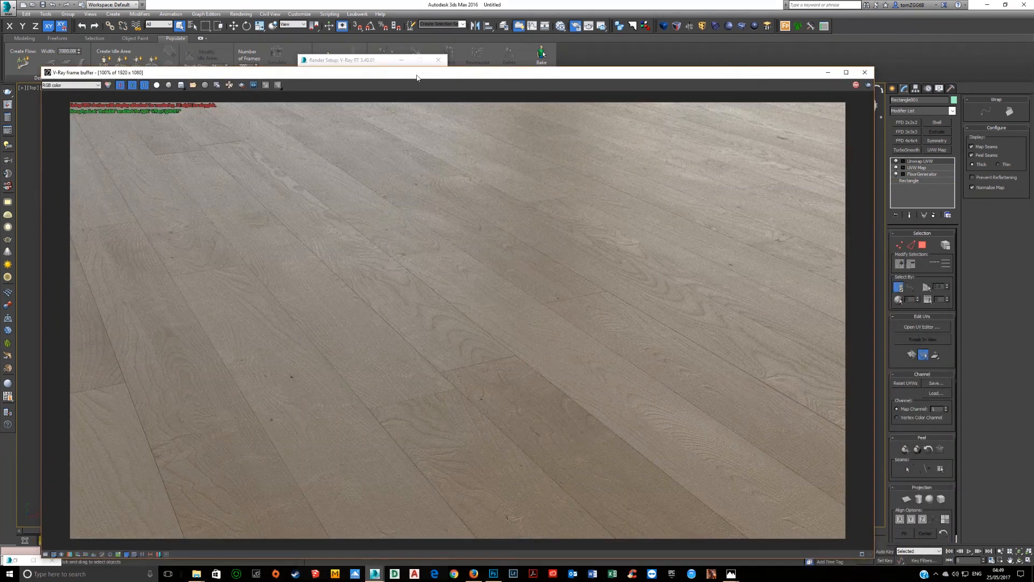
Step: Add MultiTexture nodes Map #9 and Map #13 and check the Manage Textures list
click(349, 59)
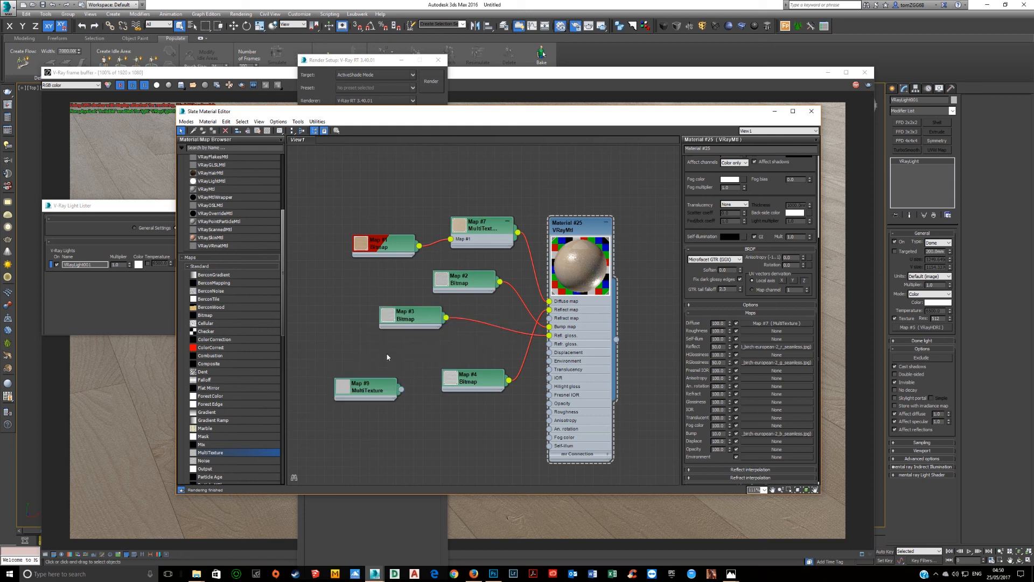
click(366, 389)
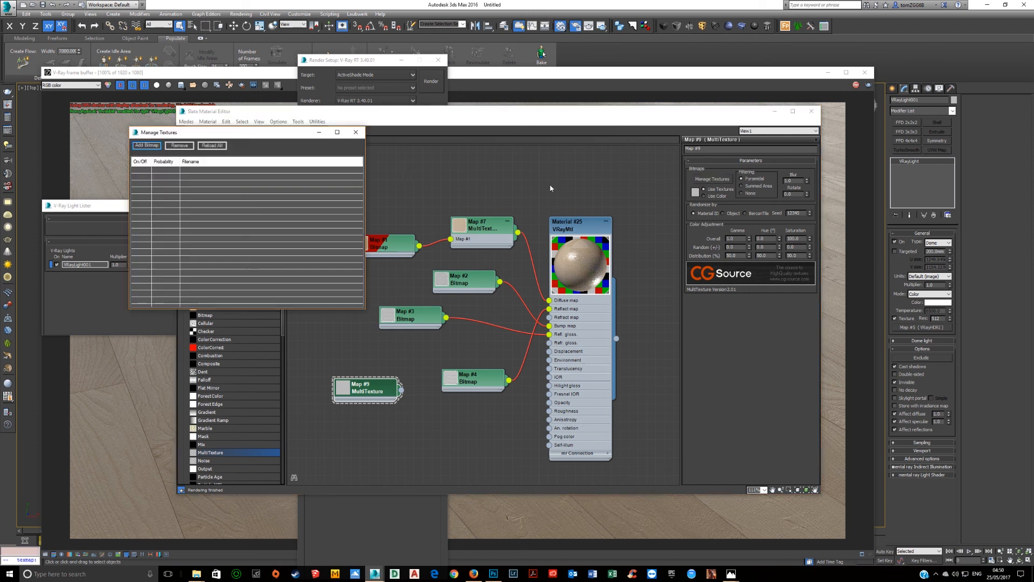
click(146, 145)
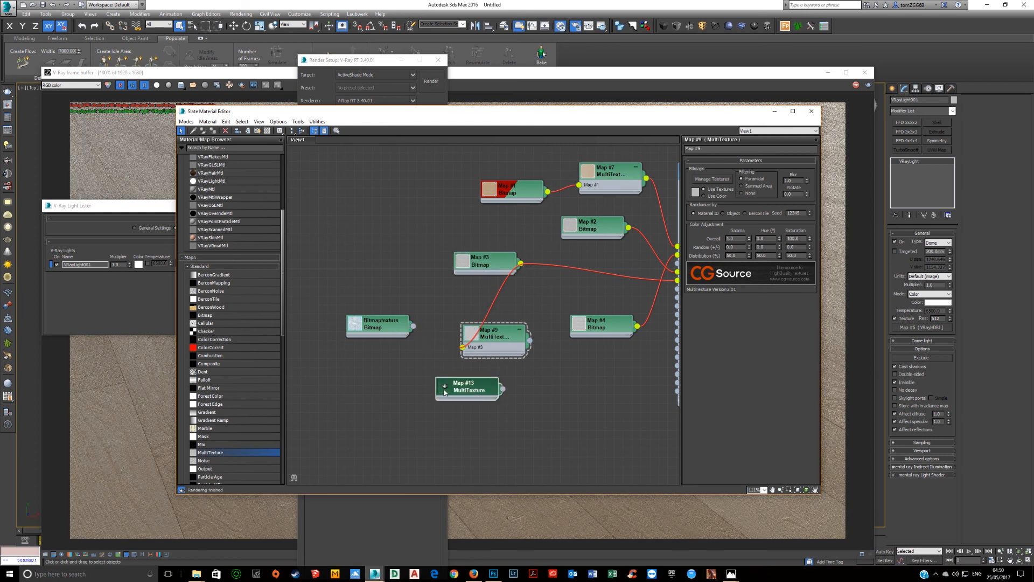
Step: Display the dome light's VRayHDRI Map #5 parameters in the Slate editor
click(468, 387)
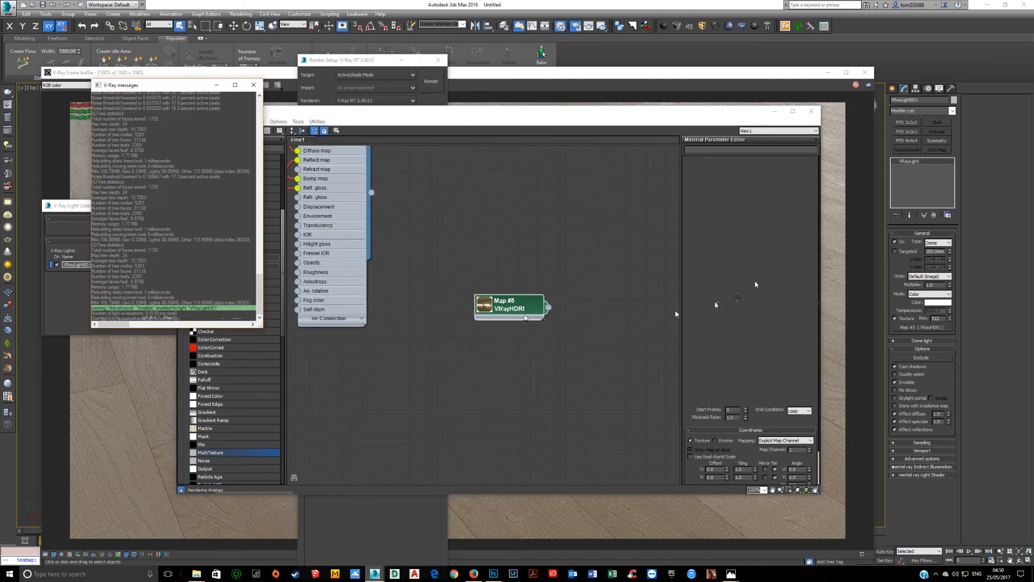
click(508, 305)
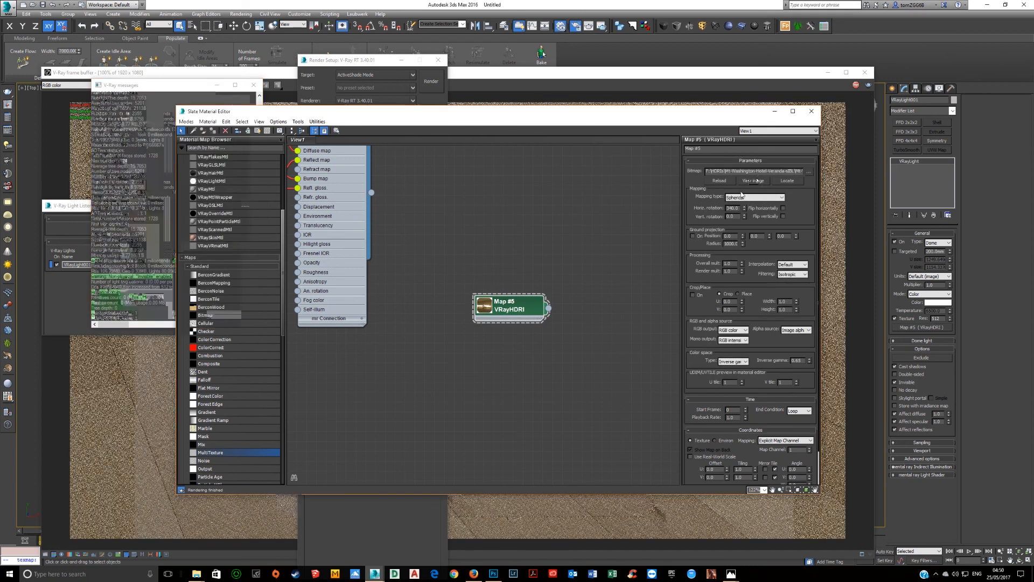
click(752, 181)
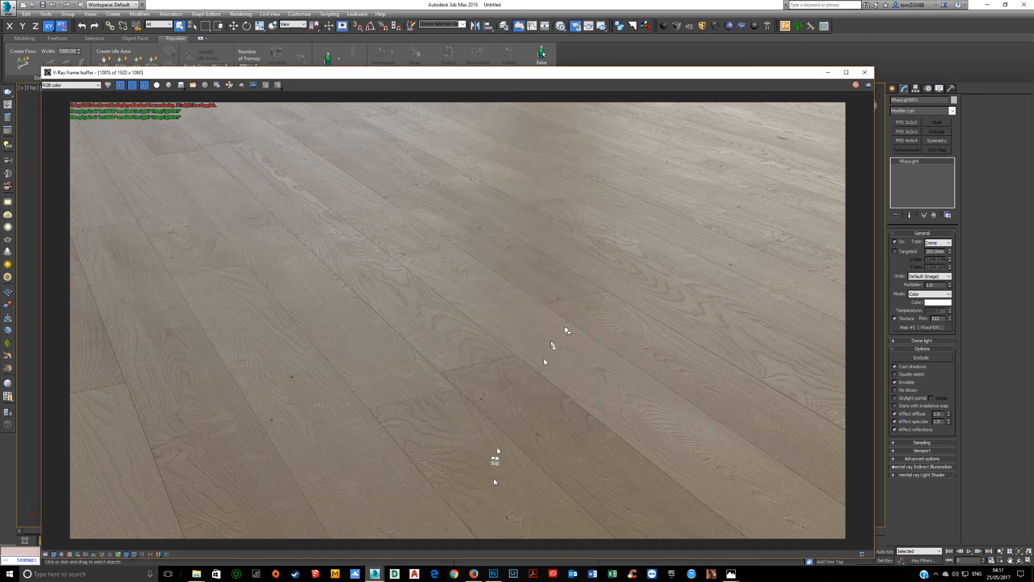
mouse_move(508, 347)
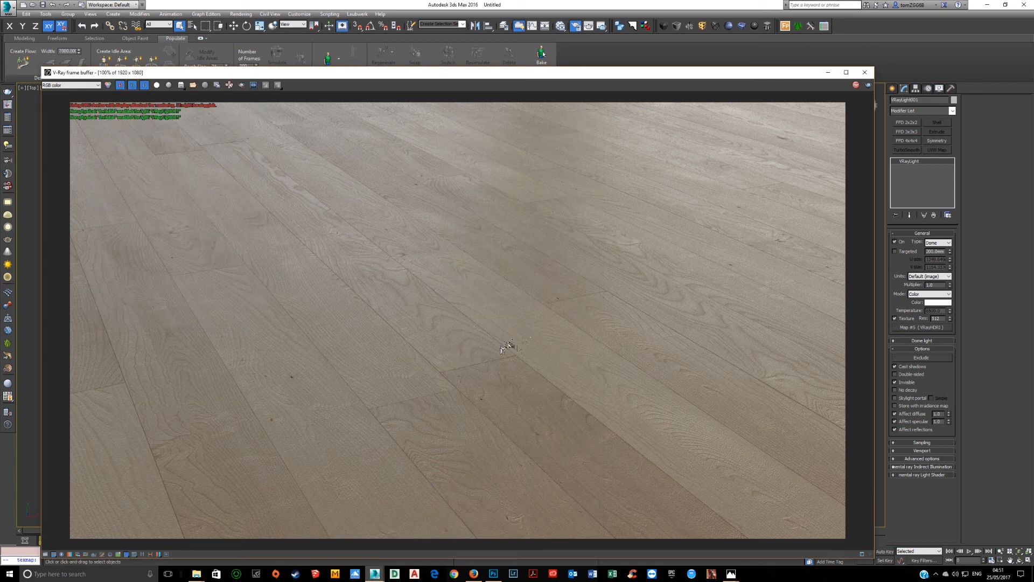